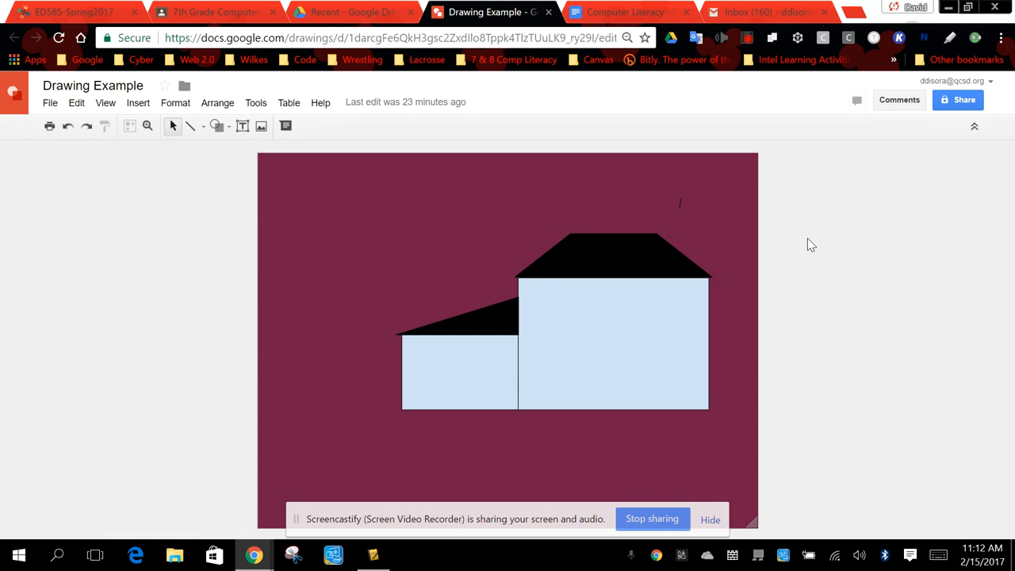
mouse_move(599, 451)
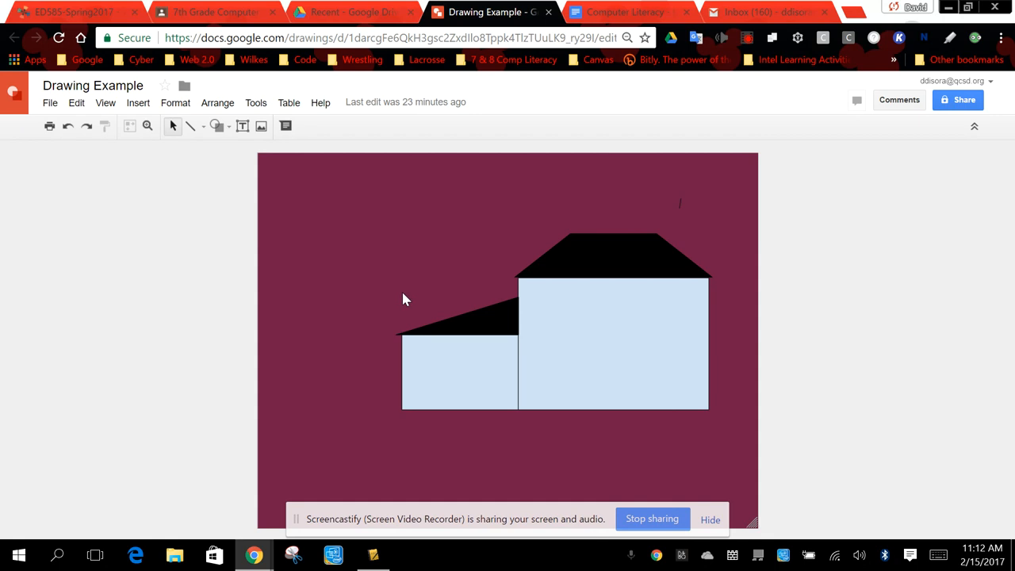
mouse_move(399, 298)
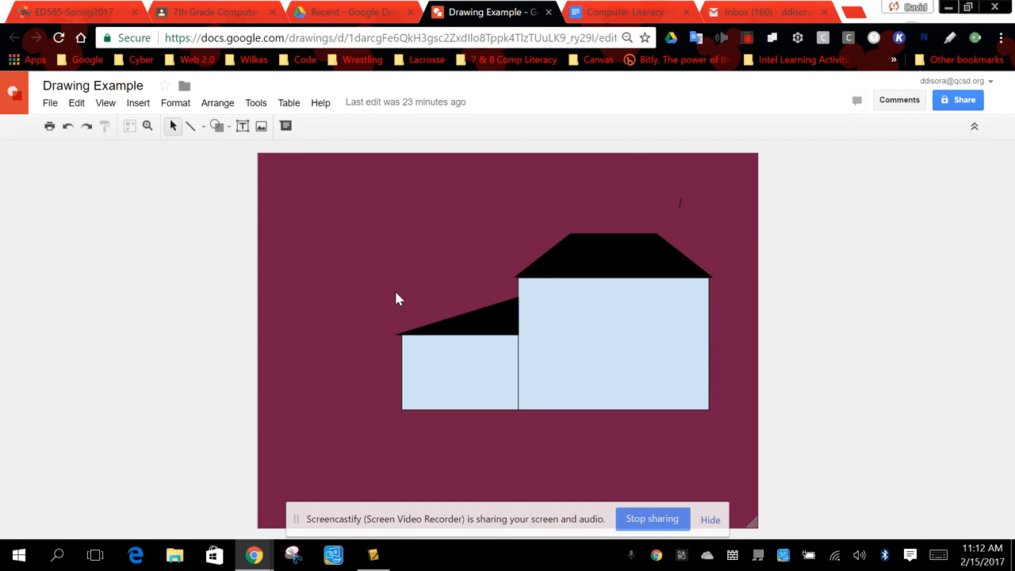
mouse_move(470, 396)
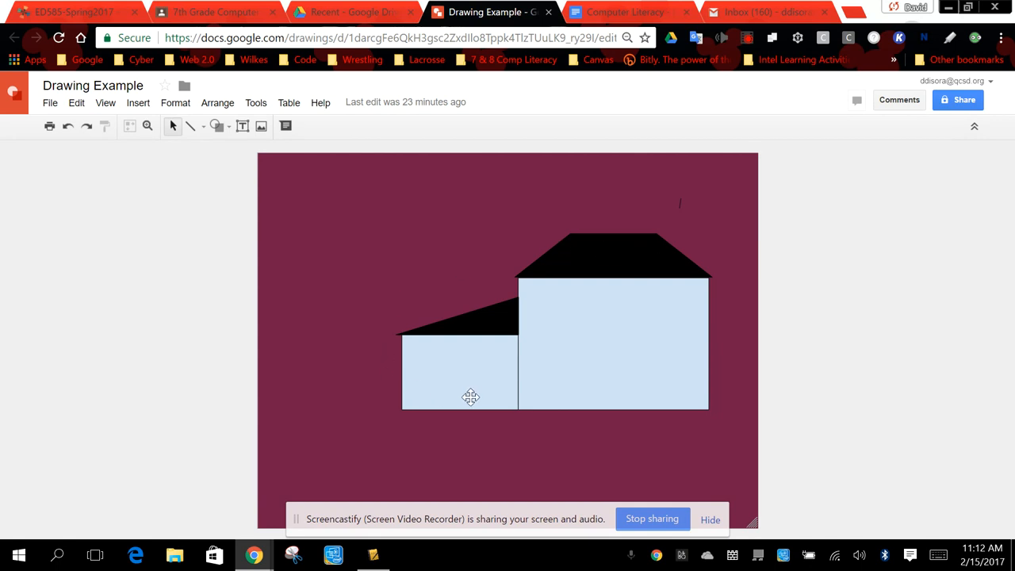
mouse_move(655, 203)
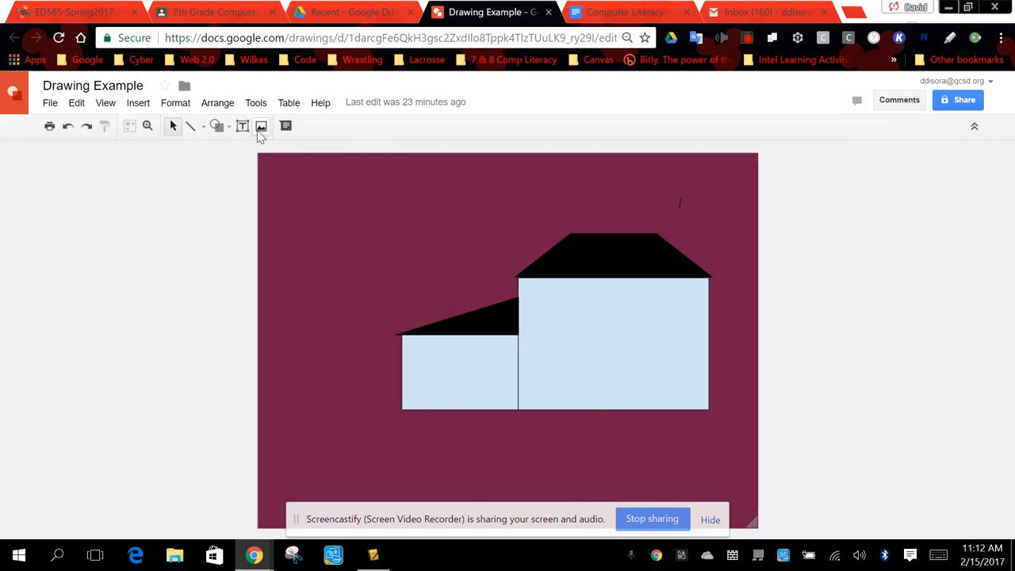
Draw a tall rectangle window on the upper house and fill it yellow
click(216, 127)
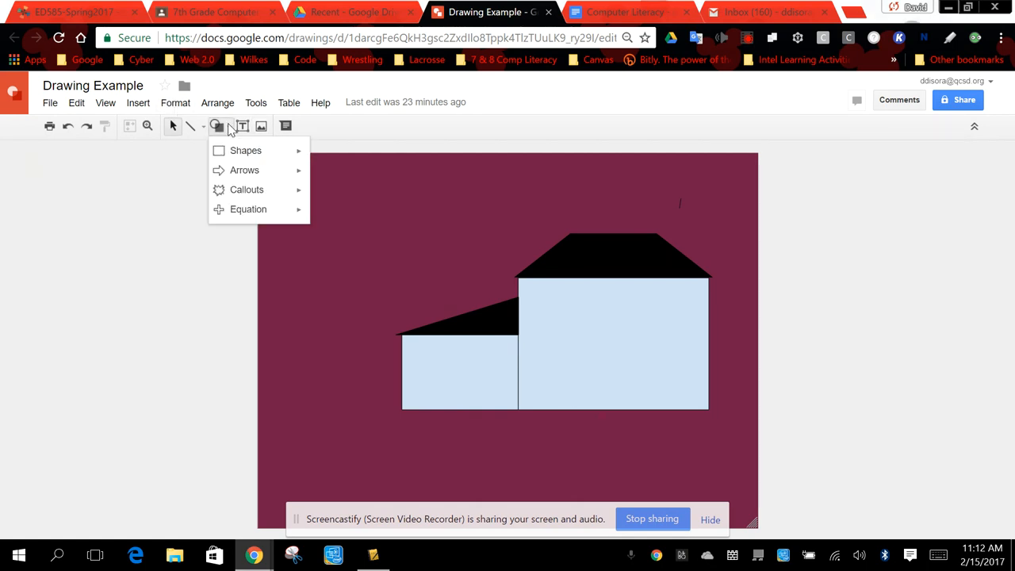
click(246, 150)
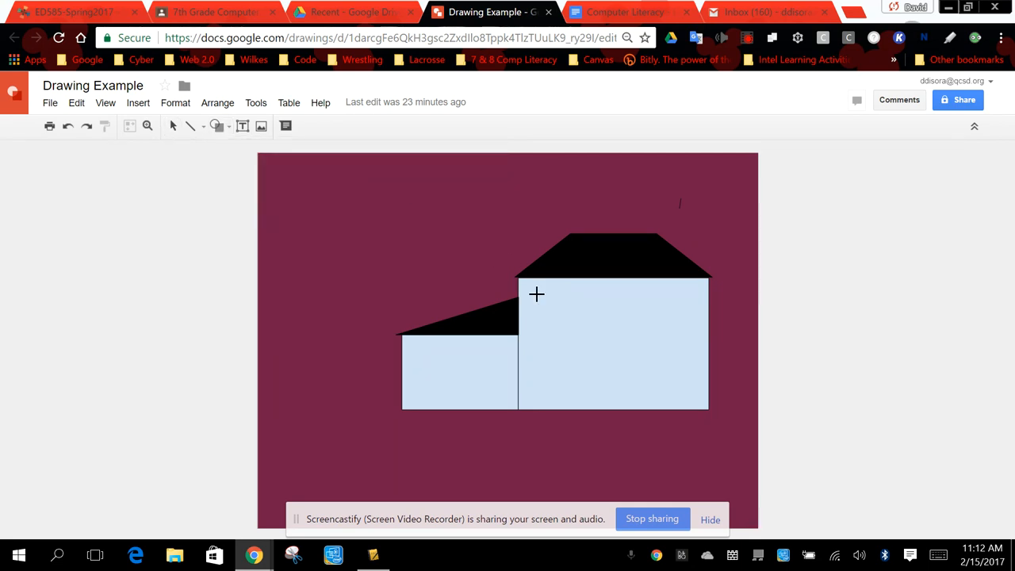
drag(525, 295, 565, 333)
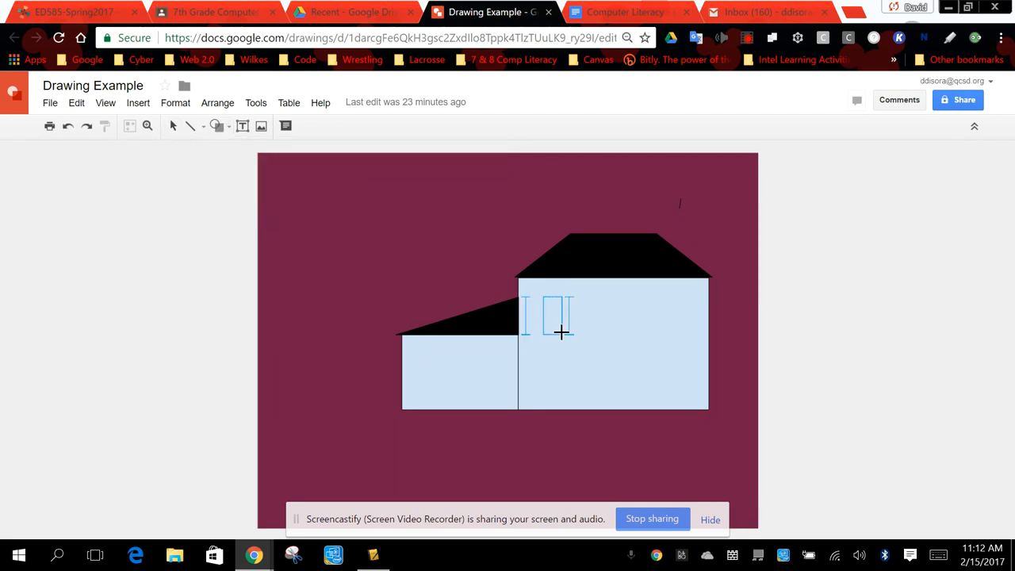
click(553, 314)
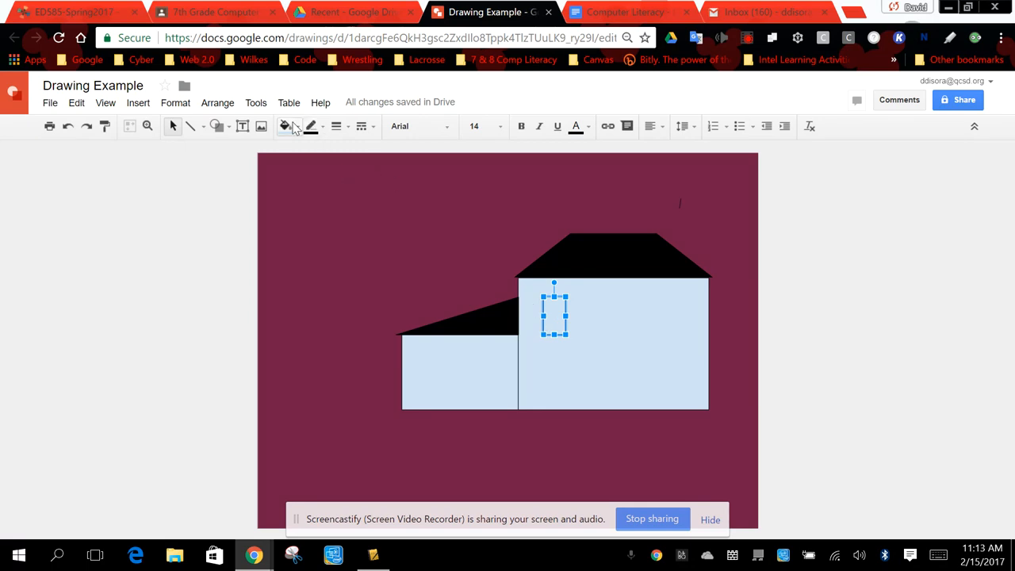
click(284, 127)
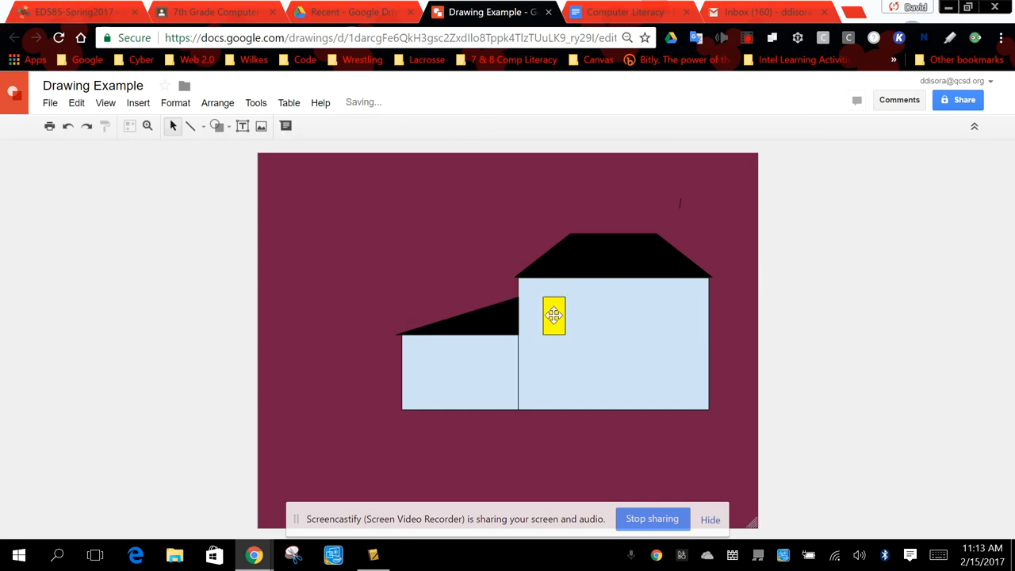
click(554, 316)
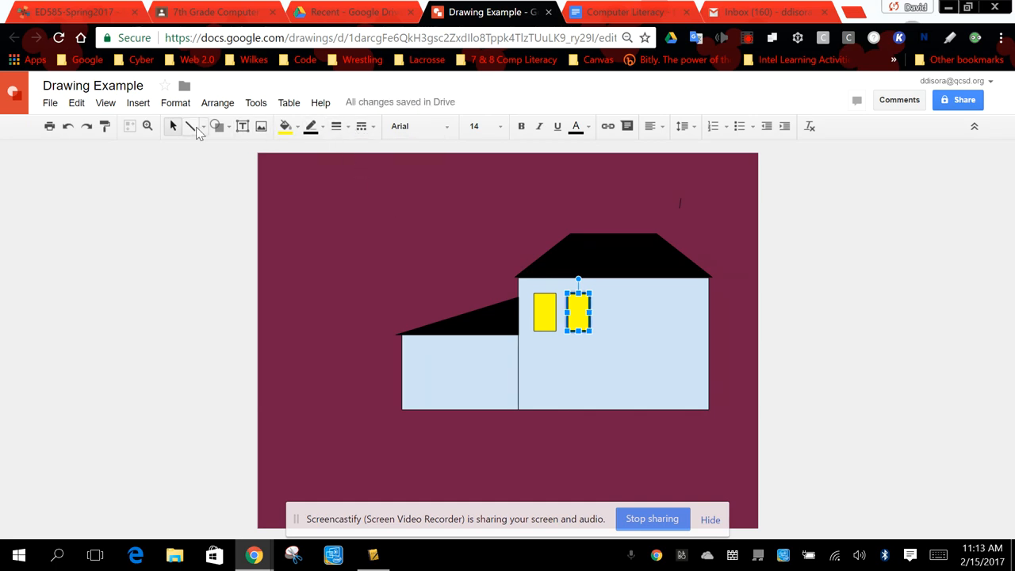
Draw a vertical and a horizontal black line across the right window
click(203, 126)
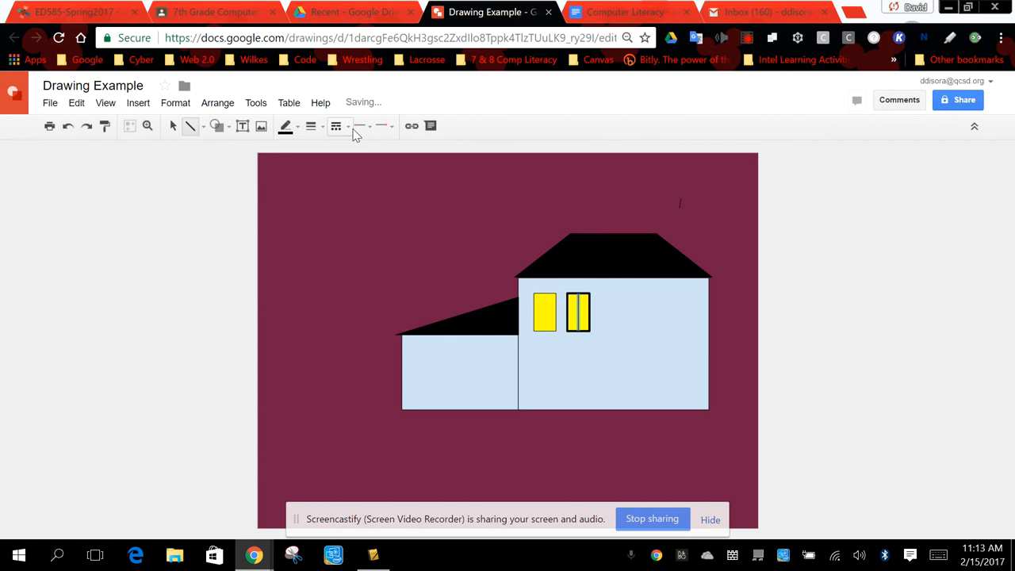
click(577, 309)
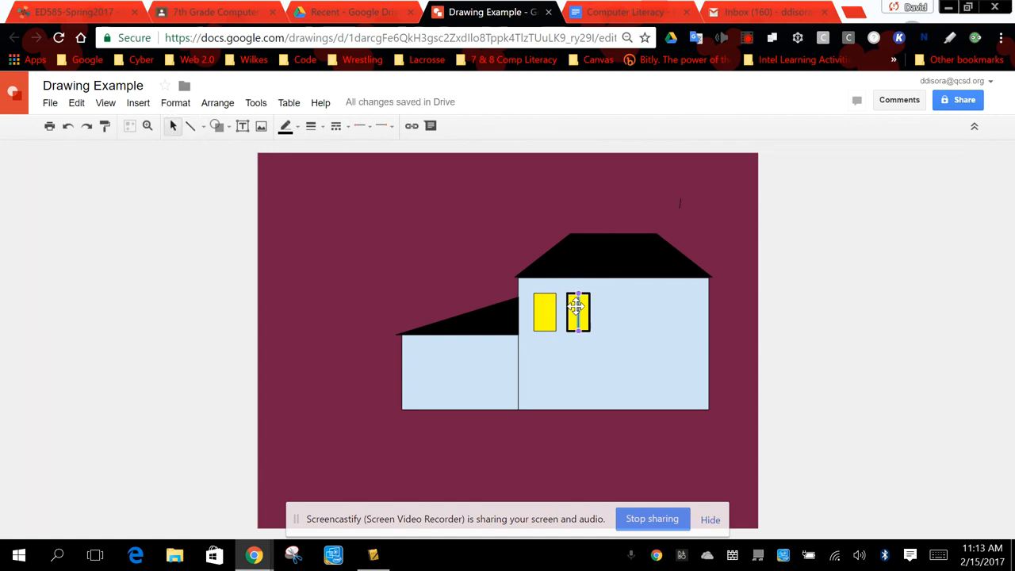
click(190, 125)
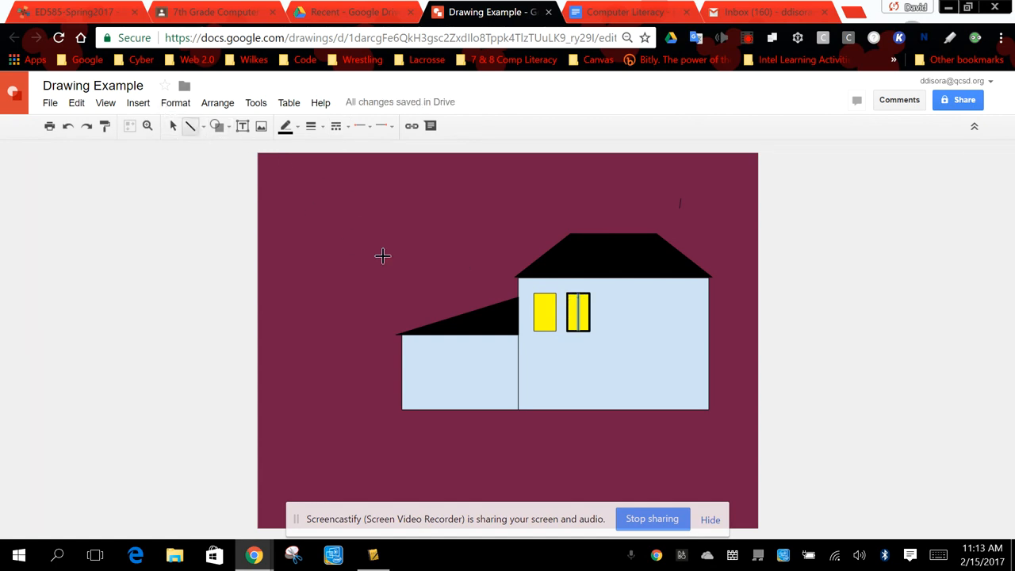
click(577, 311)
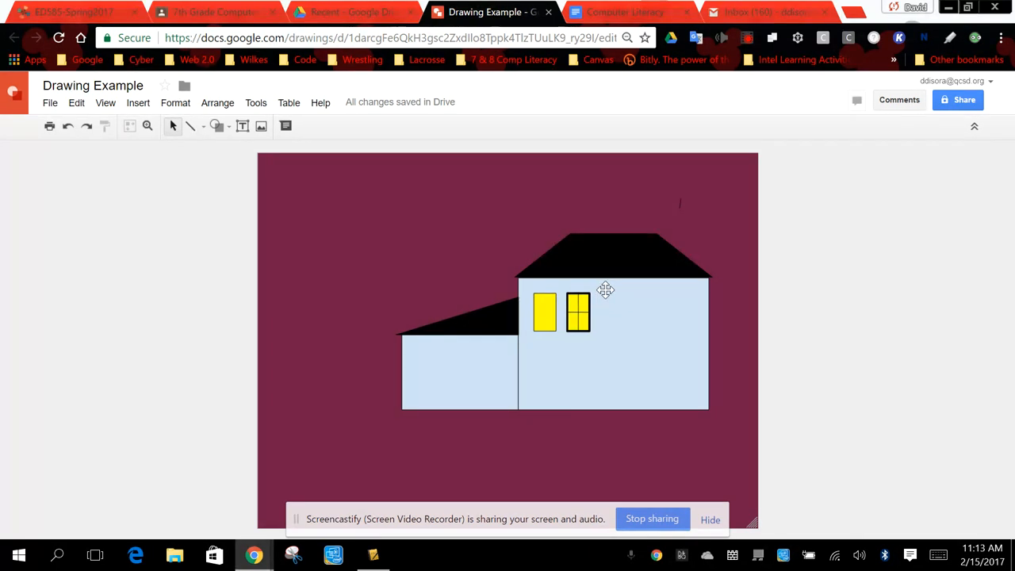
mouse_move(285, 126)
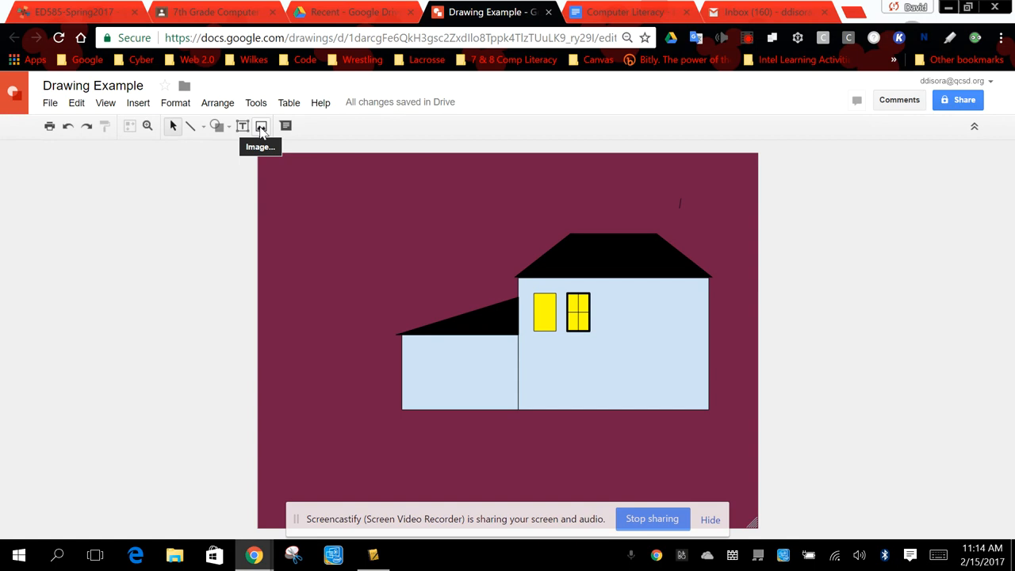
Search images for 'cat' and insert the gray tabby cat photo
click(262, 126)
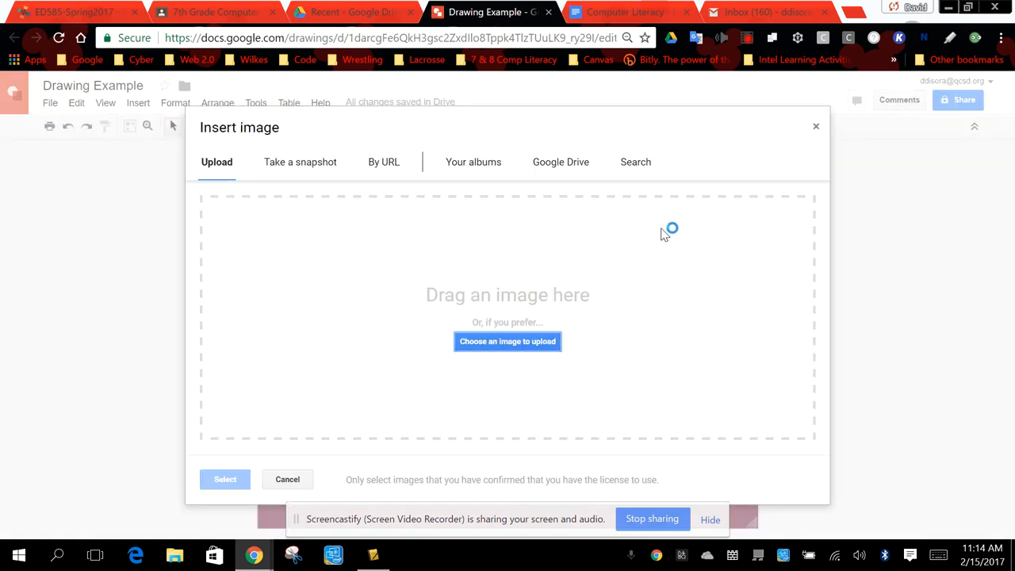
mouse_move(659, 188)
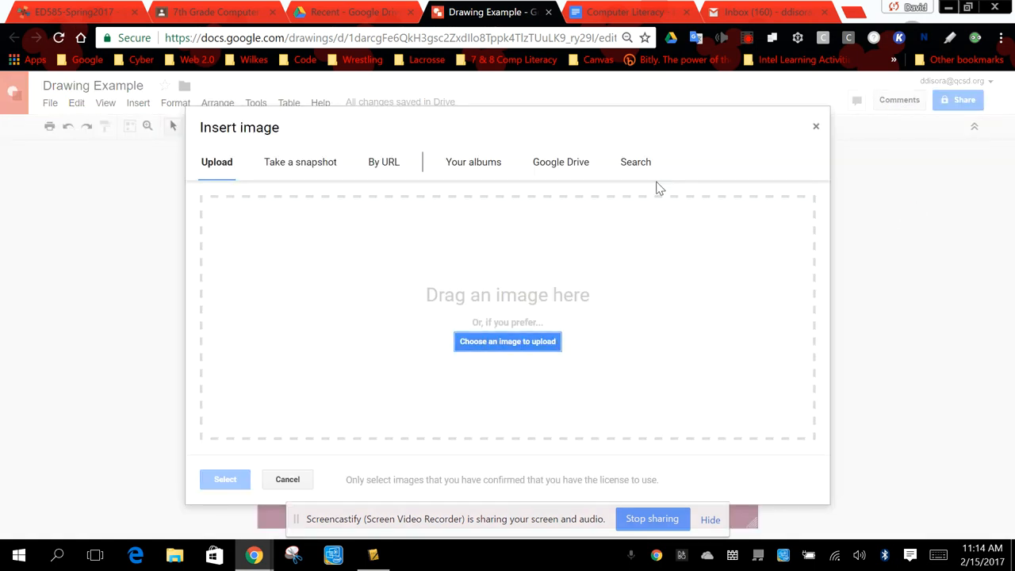
mouse_move(583, 284)
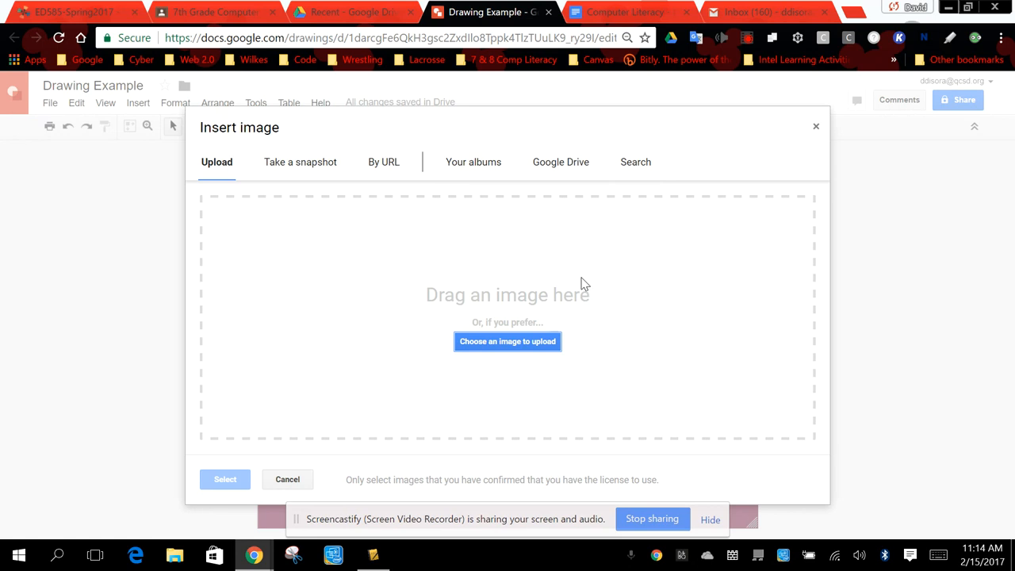
mouse_move(738, 165)
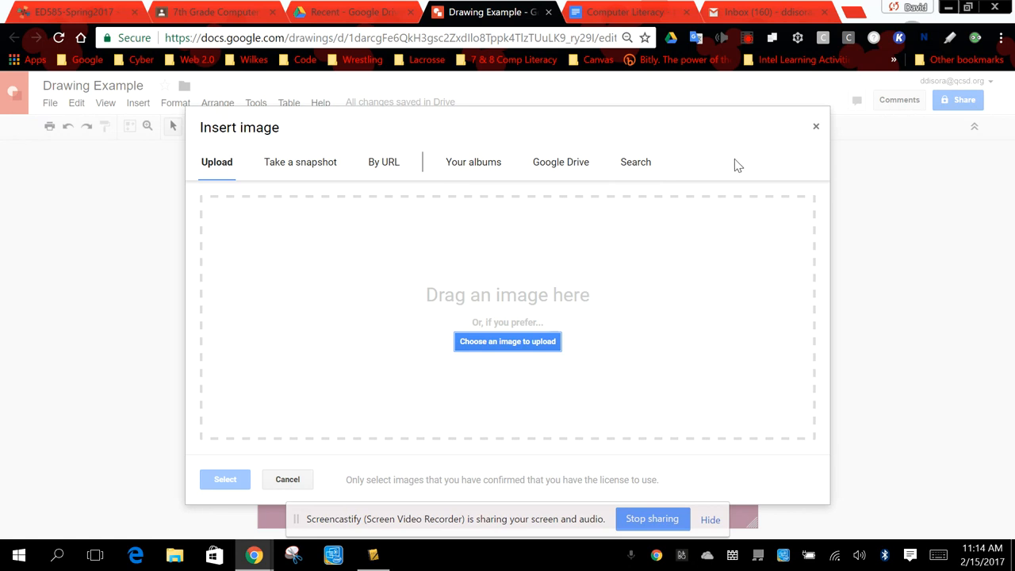
click(636, 161)
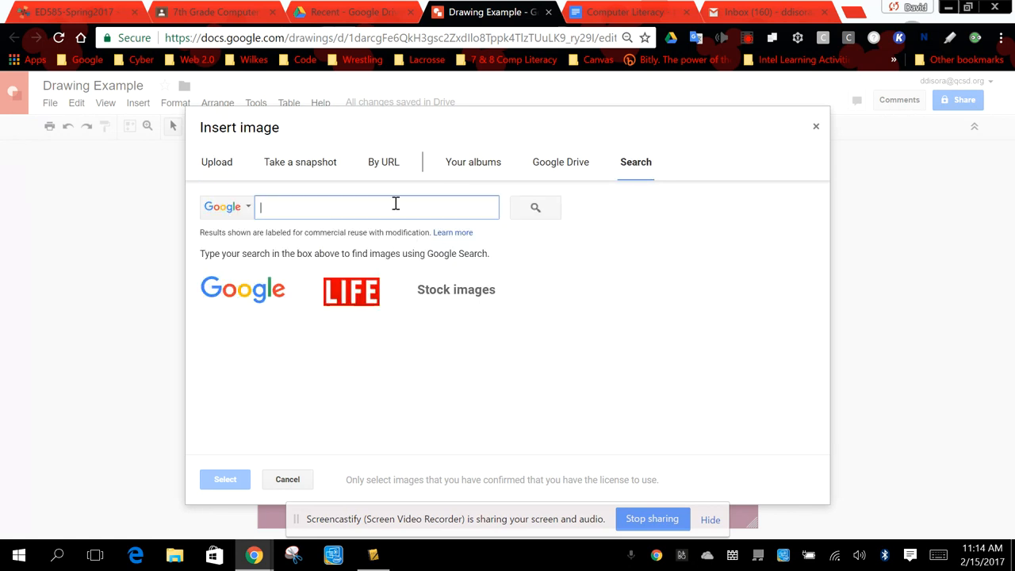
text(cat)
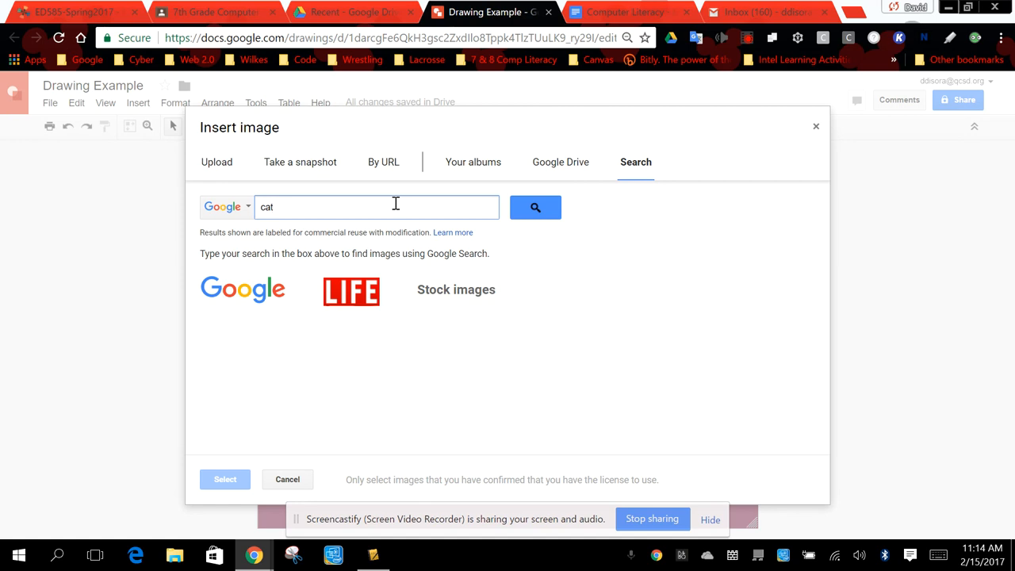
click(535, 207)
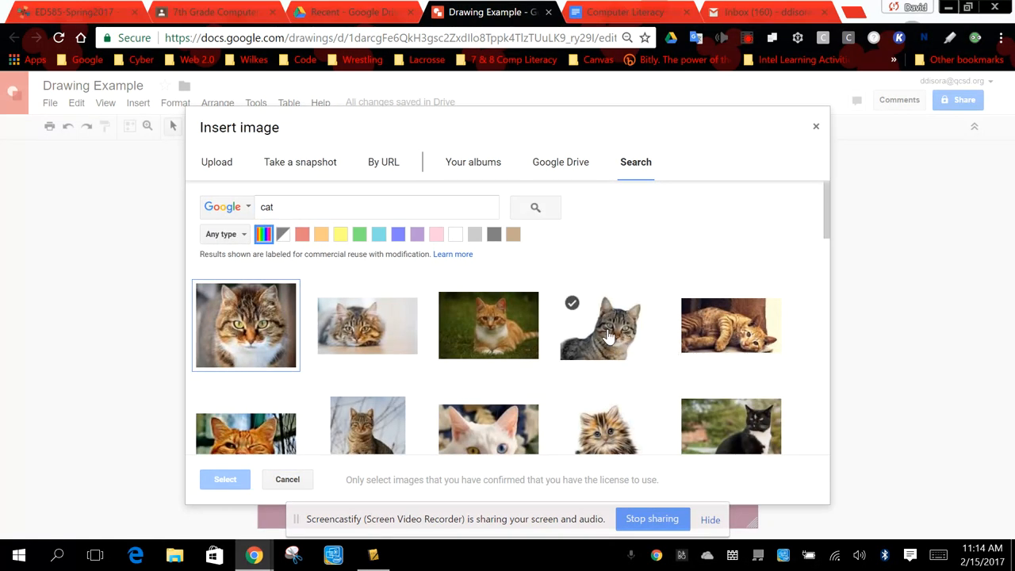
click(610, 325)
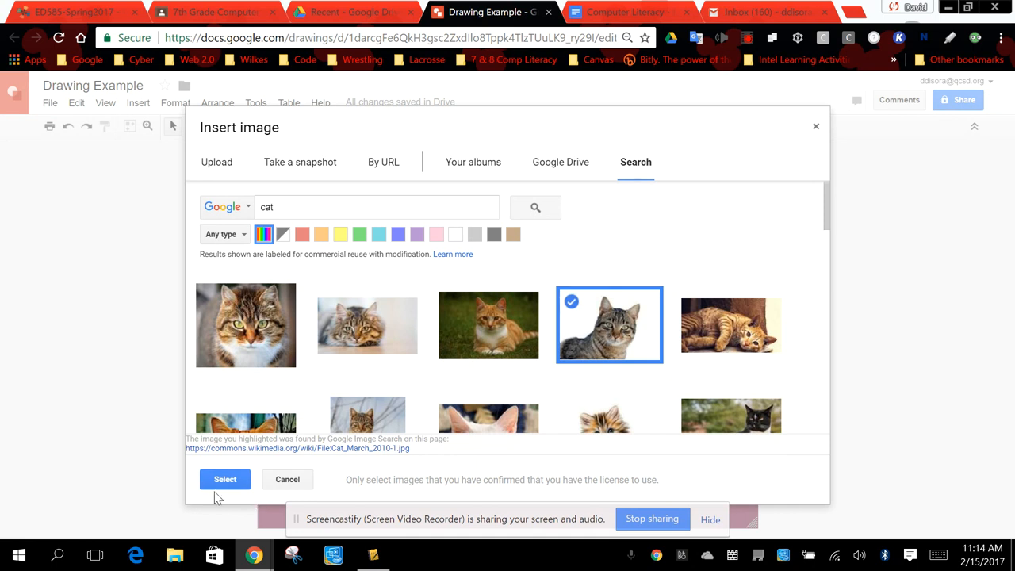
click(225, 480)
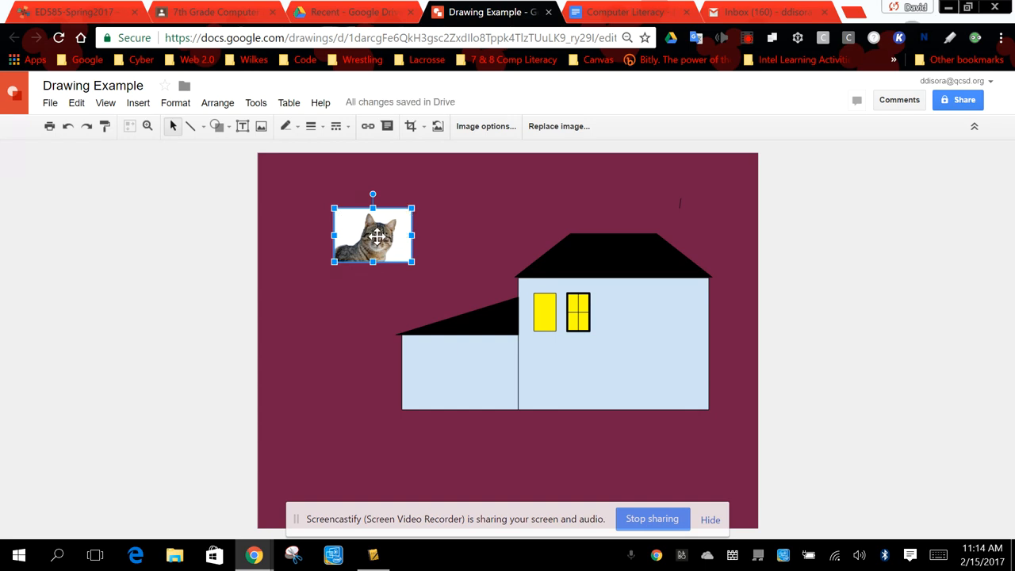
mouse_move(410, 126)
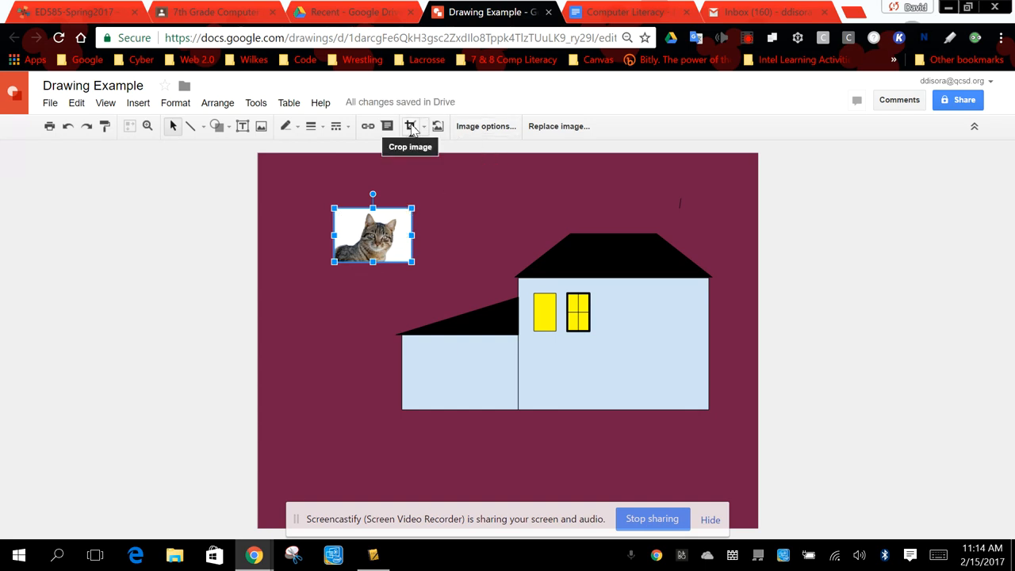
Crop the cat photo down to a small square around its face
click(411, 126)
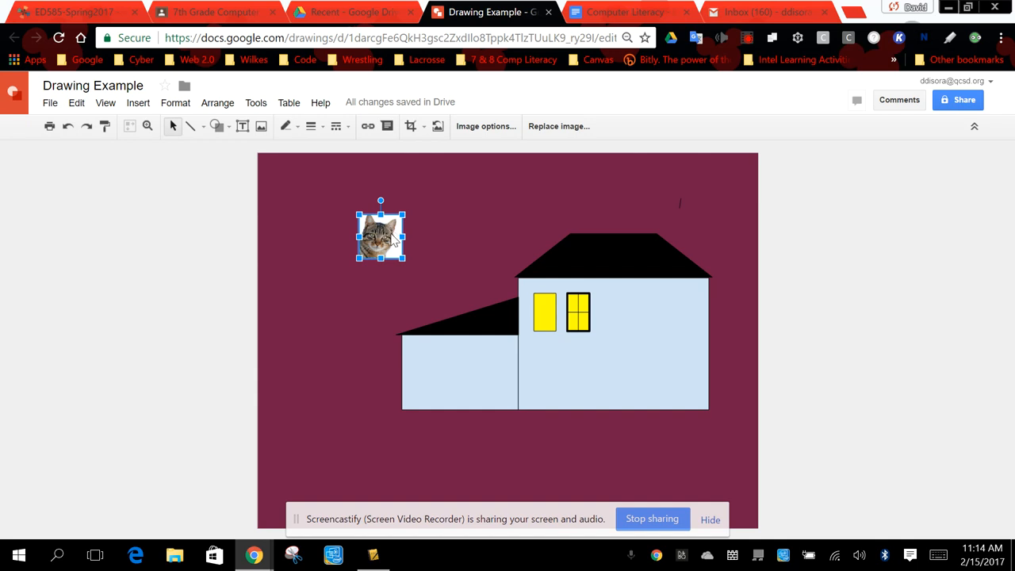
drag(381, 232, 390, 240)
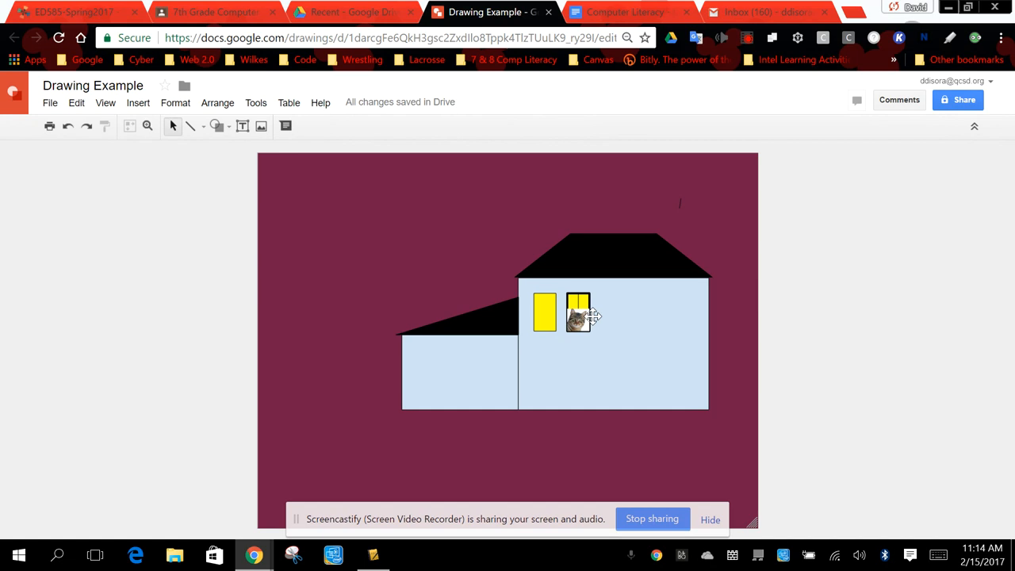
mouse_move(664, 300)
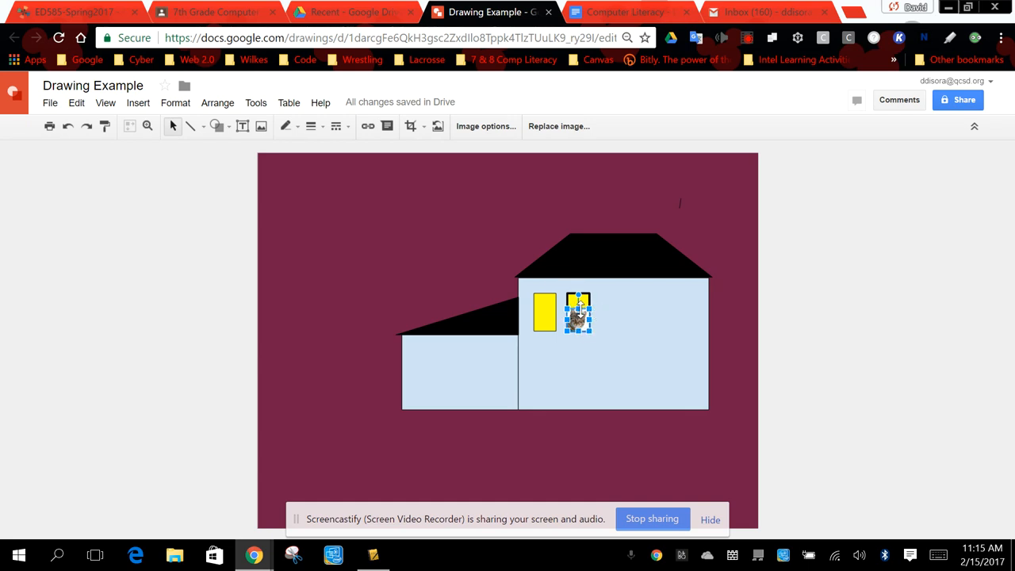
Send the cat photo backward twice so it sits behind the crossbars
click(217, 102)
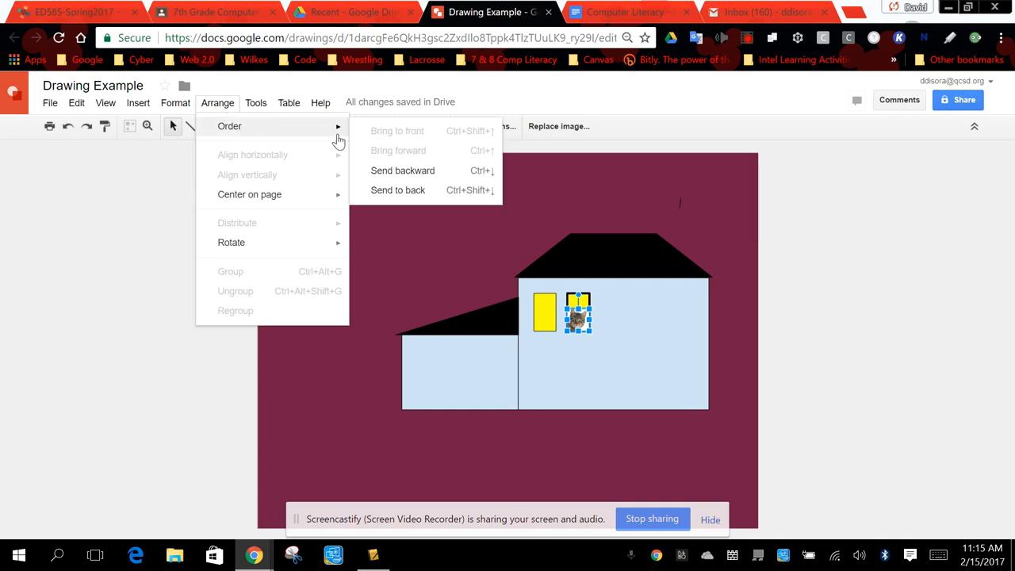
mouse_move(403, 170)
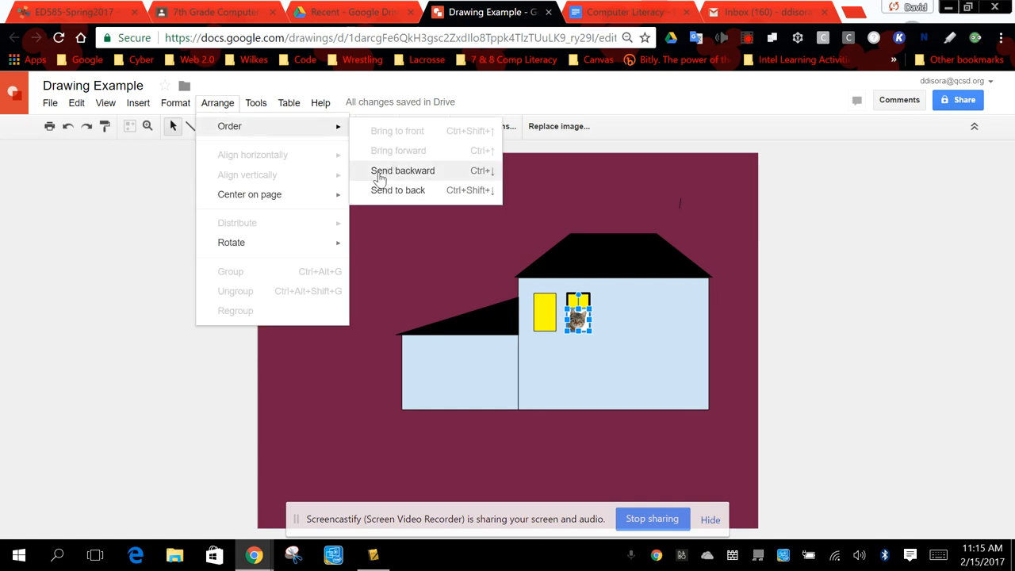
mouse_move(432, 173)
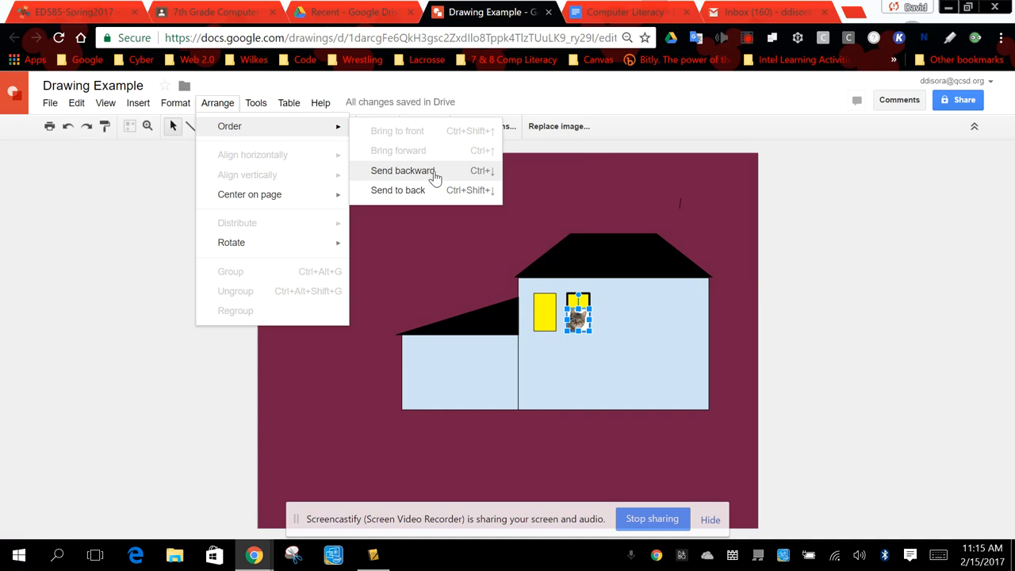
click(403, 170)
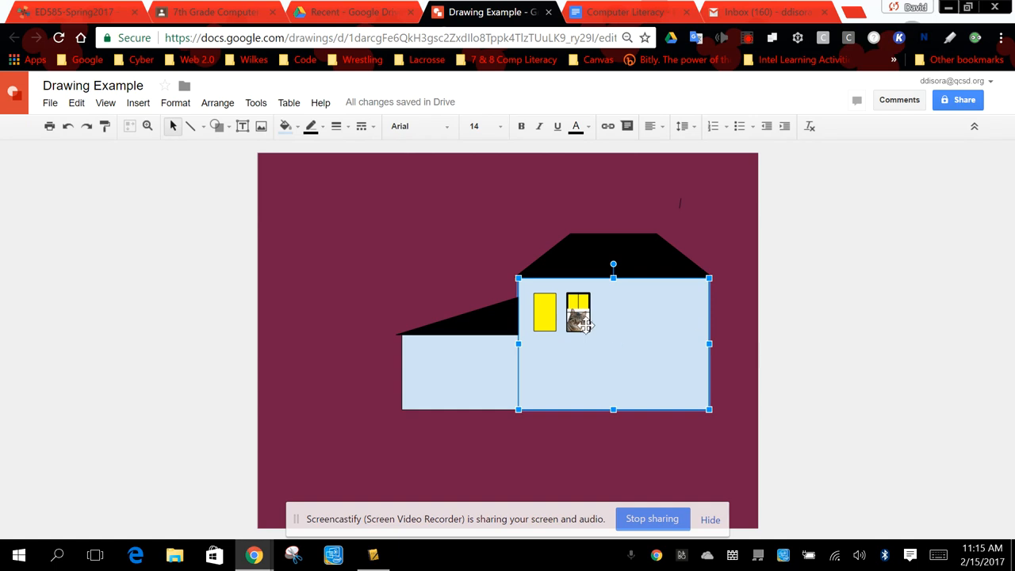
click(579, 317)
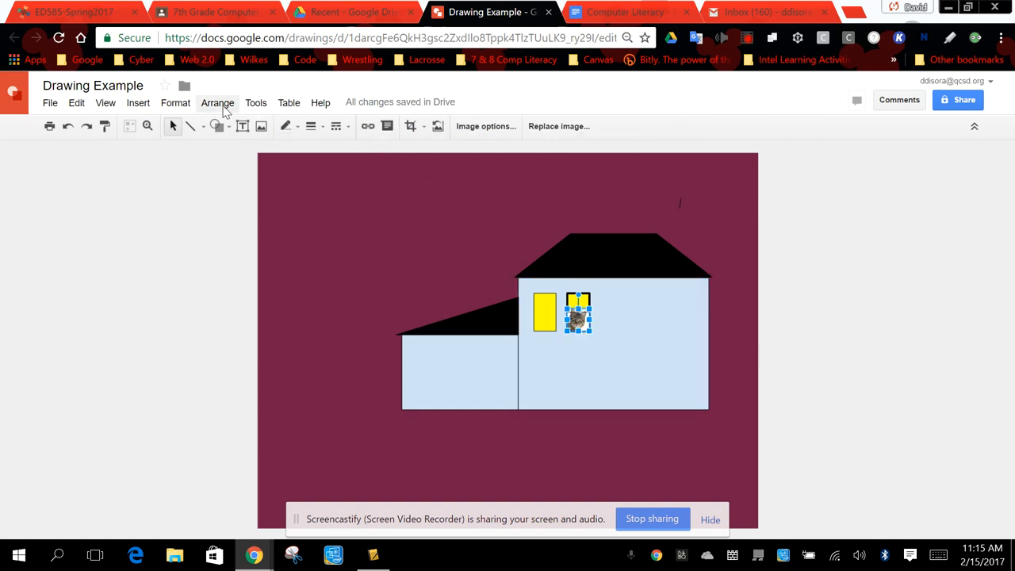
click(217, 103)
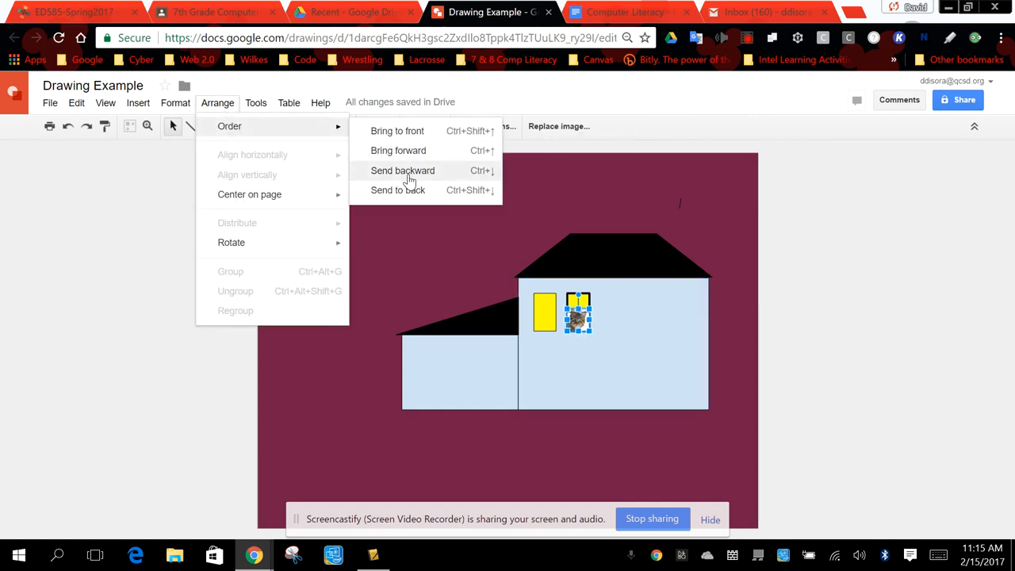
click(402, 169)
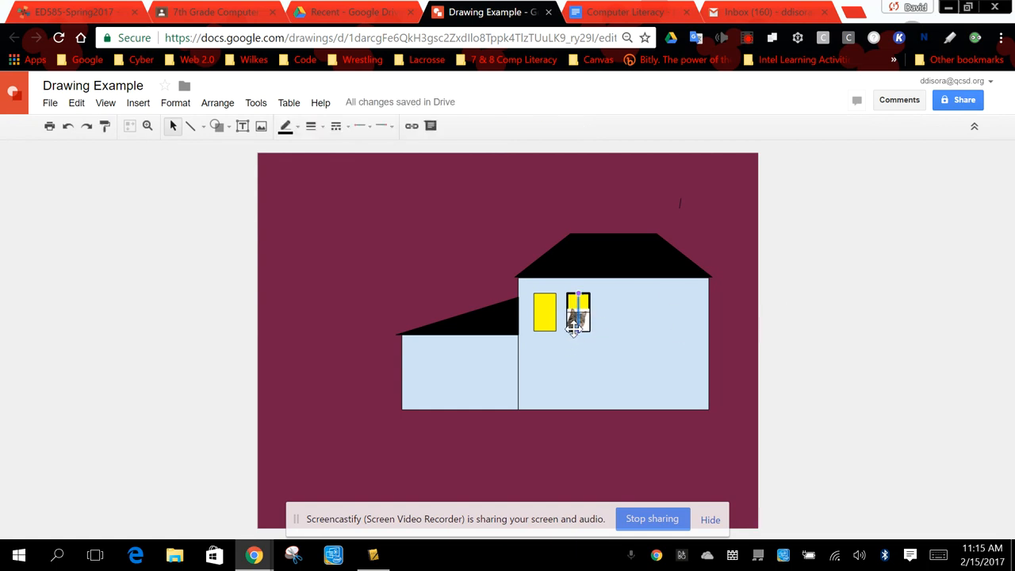
click(578, 313)
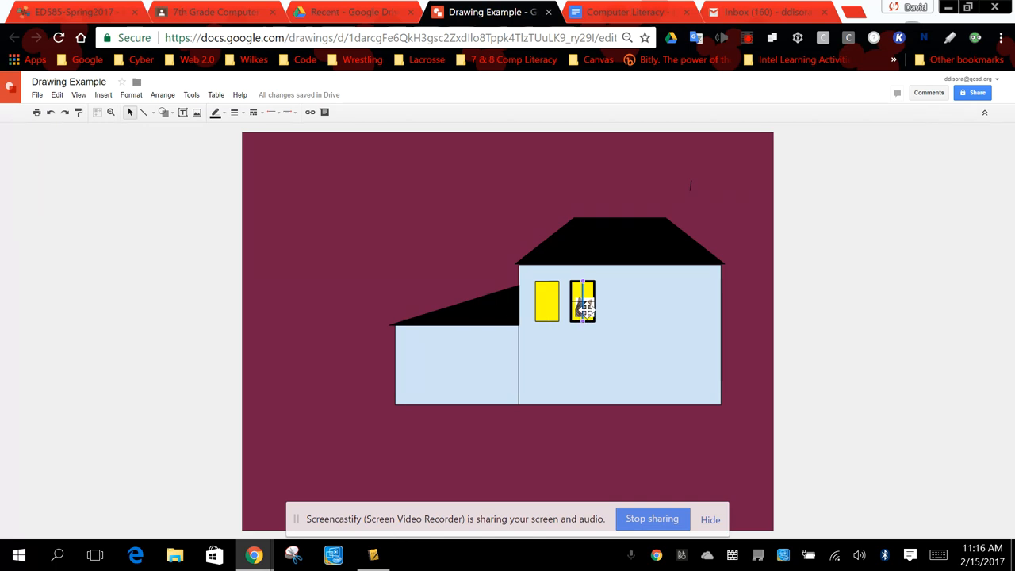
Deselect to see the cat showing through the window's lower panes
click(584, 304)
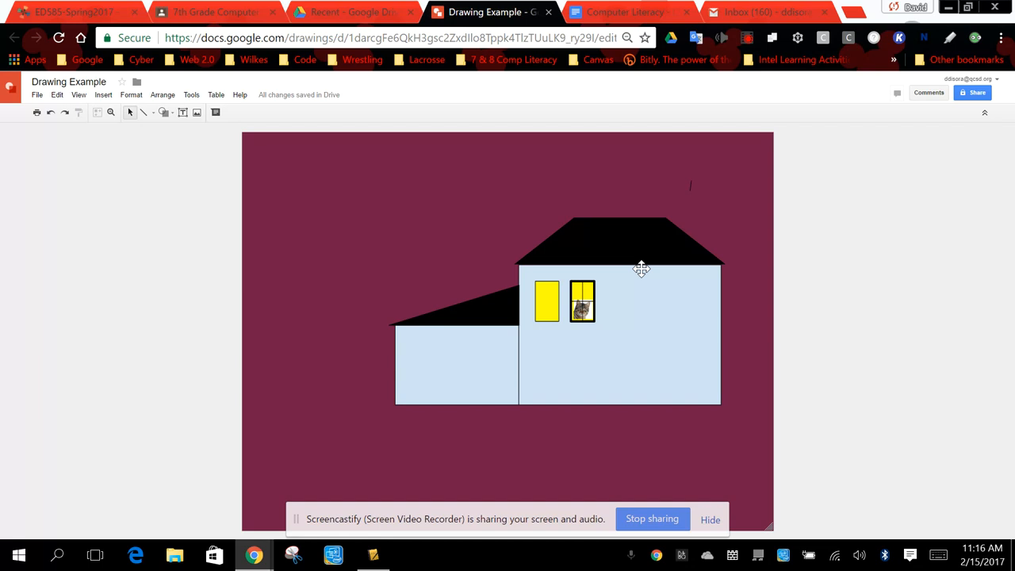
mouse_move(669, 283)
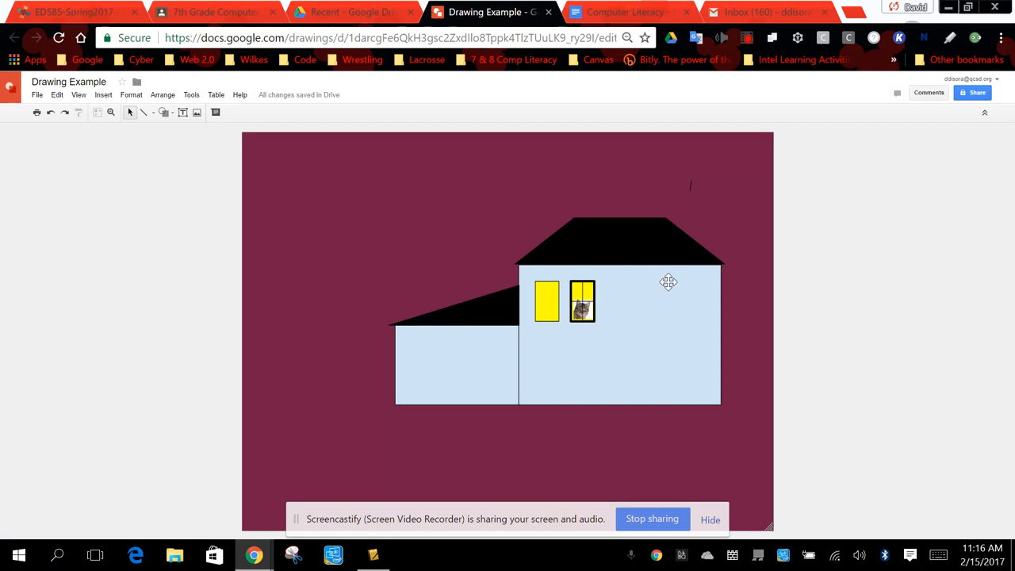
mouse_move(635, 322)
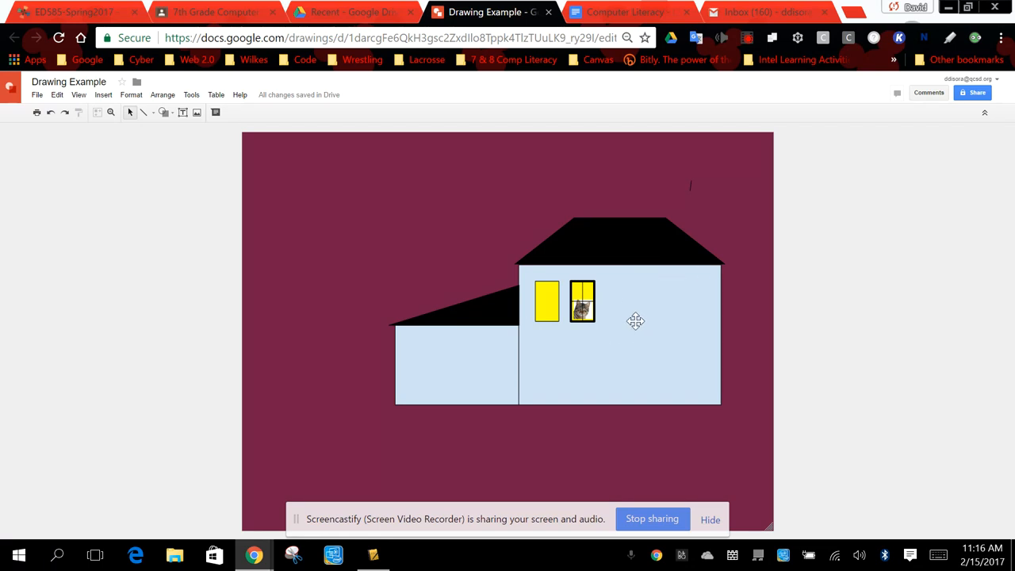
mouse_move(609, 296)
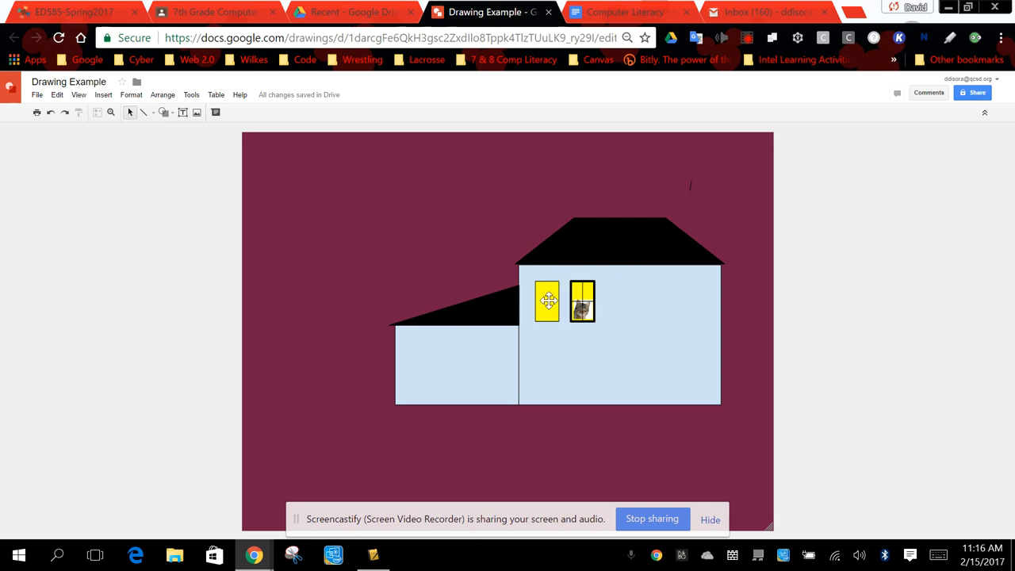
Give the copied third yellow window a 4px outline
click(547, 300)
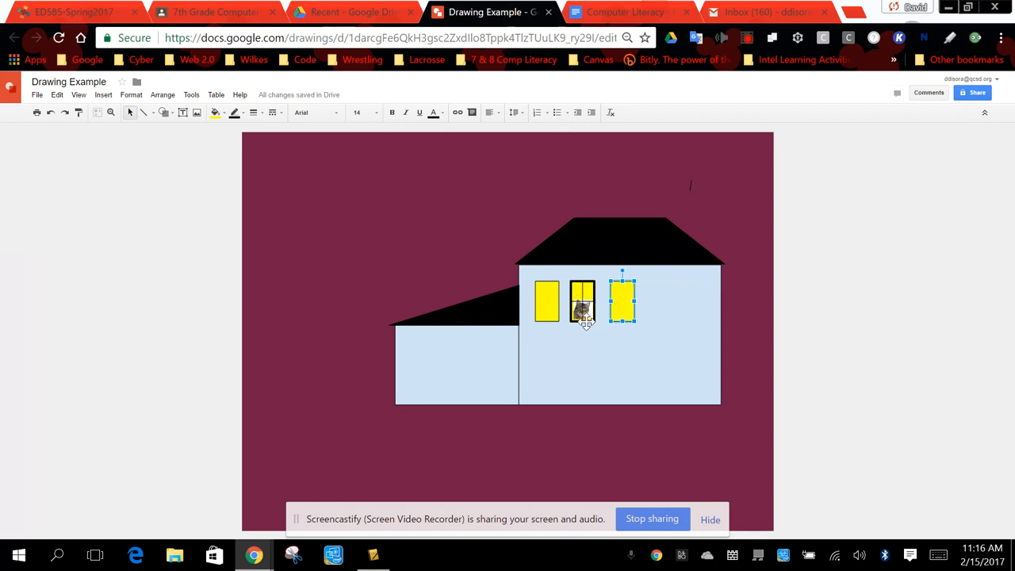
mouse_move(487, 196)
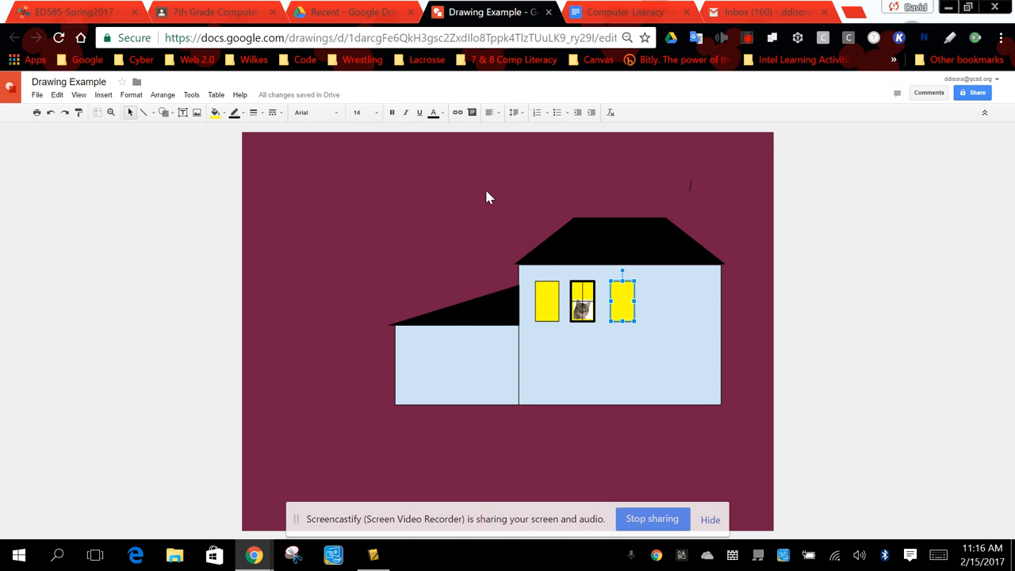
click(272, 112)
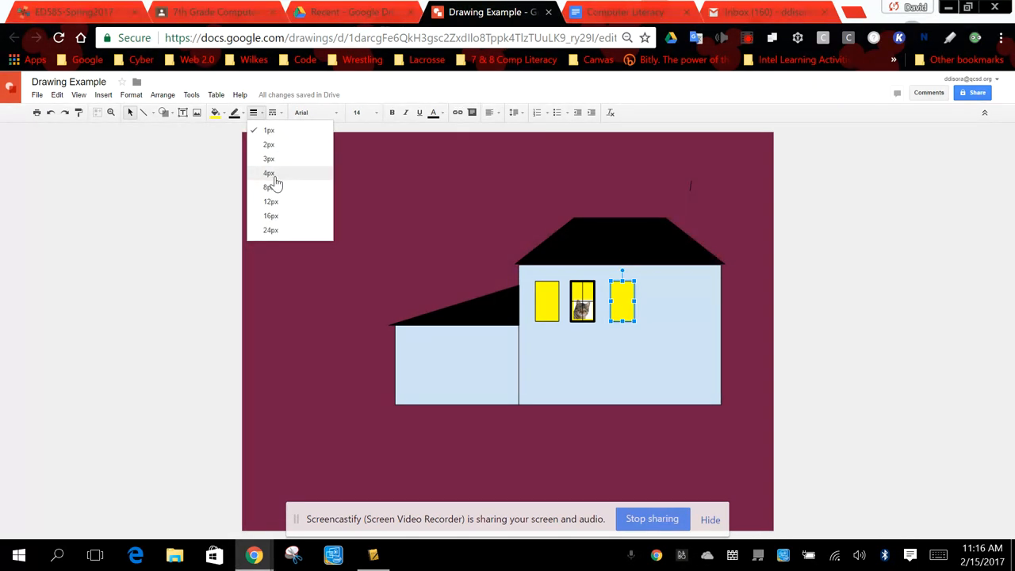
click(268, 173)
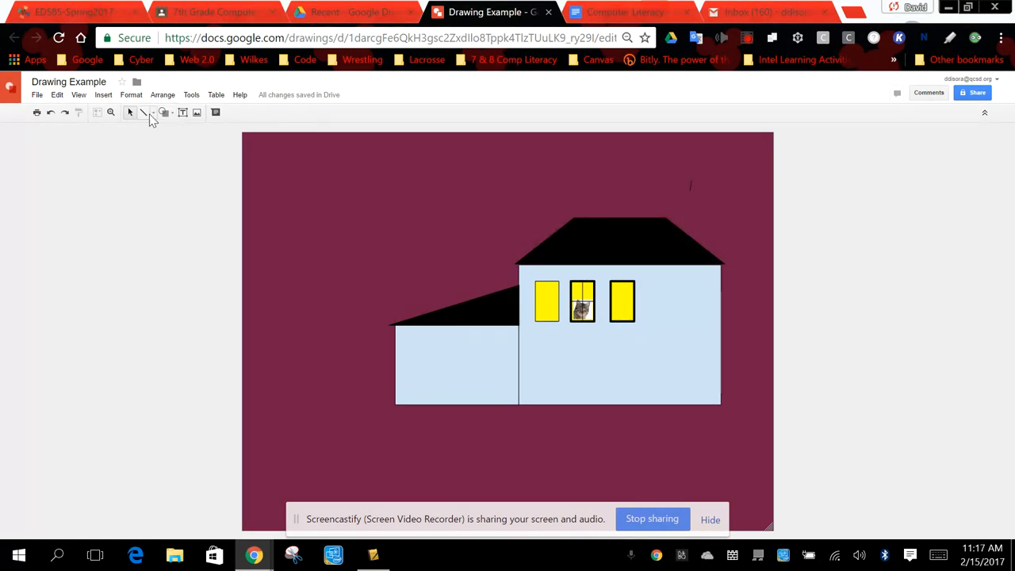
Outline a curved curtain down the third window's left side with a polyline
click(172, 112)
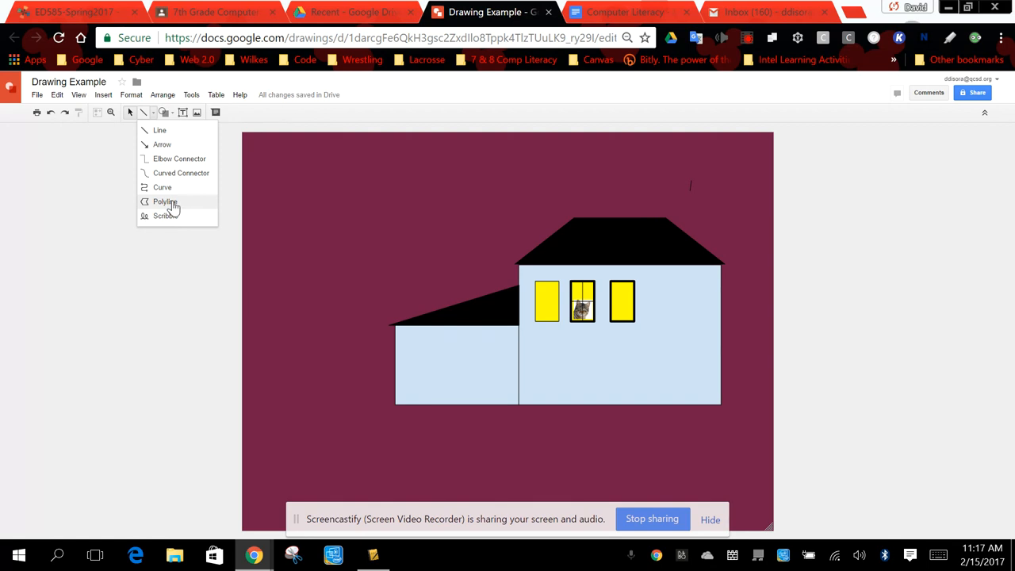
click(164, 202)
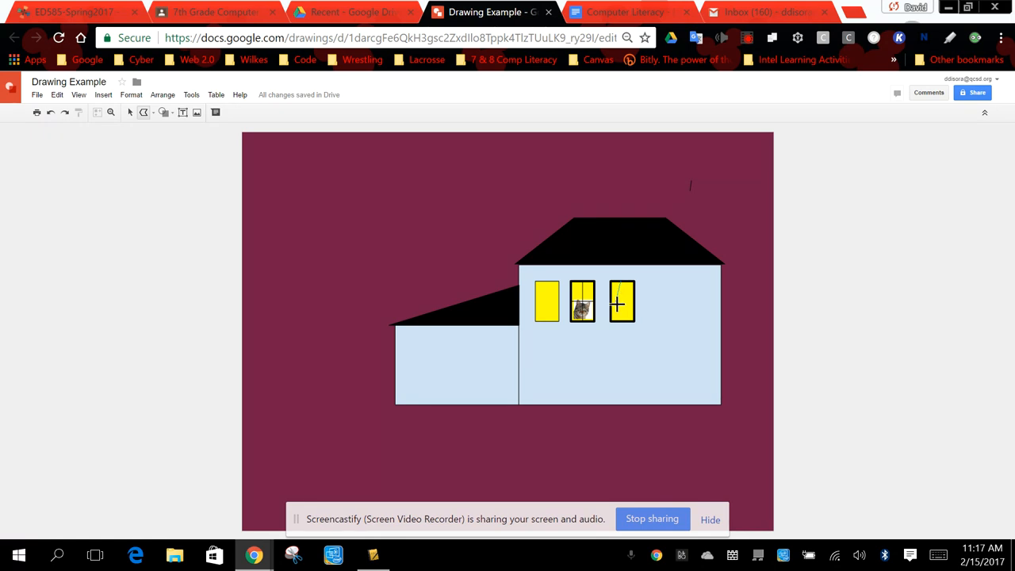
click(623, 300)
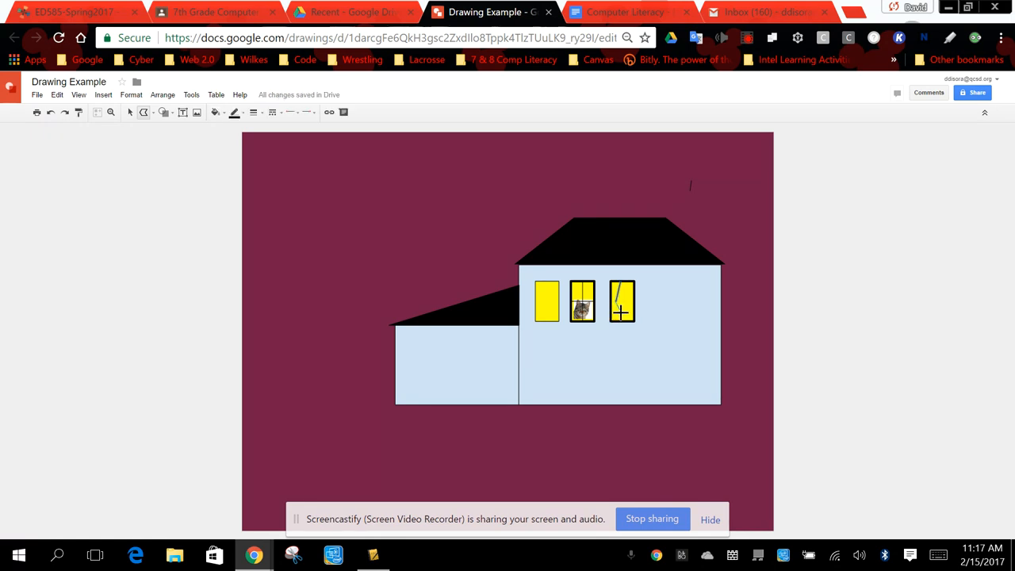
click(622, 300)
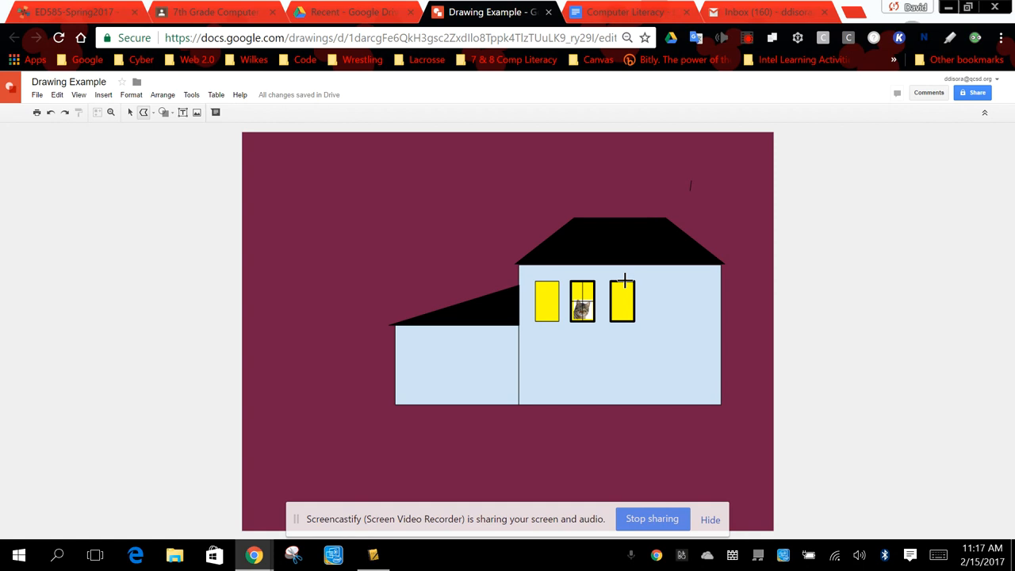
mouse_move(621, 295)
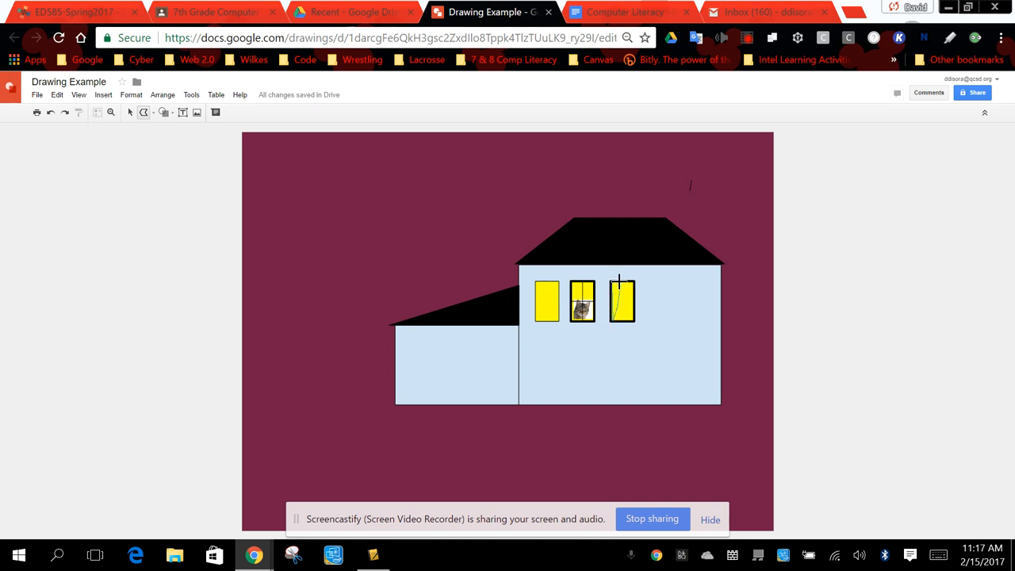
drag(621, 280, 615, 322)
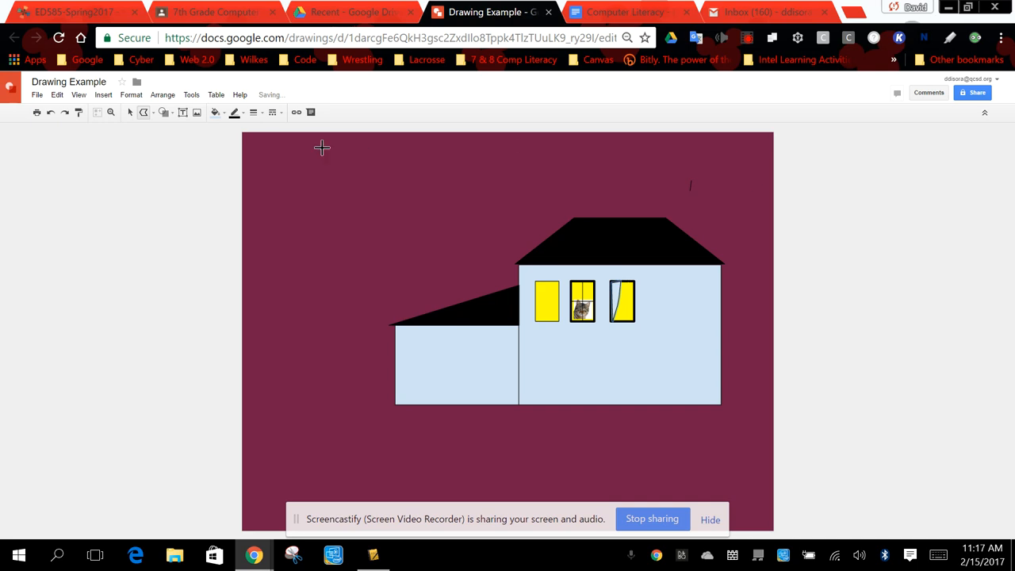
Fill the left curtain shape green and reselect it
click(215, 112)
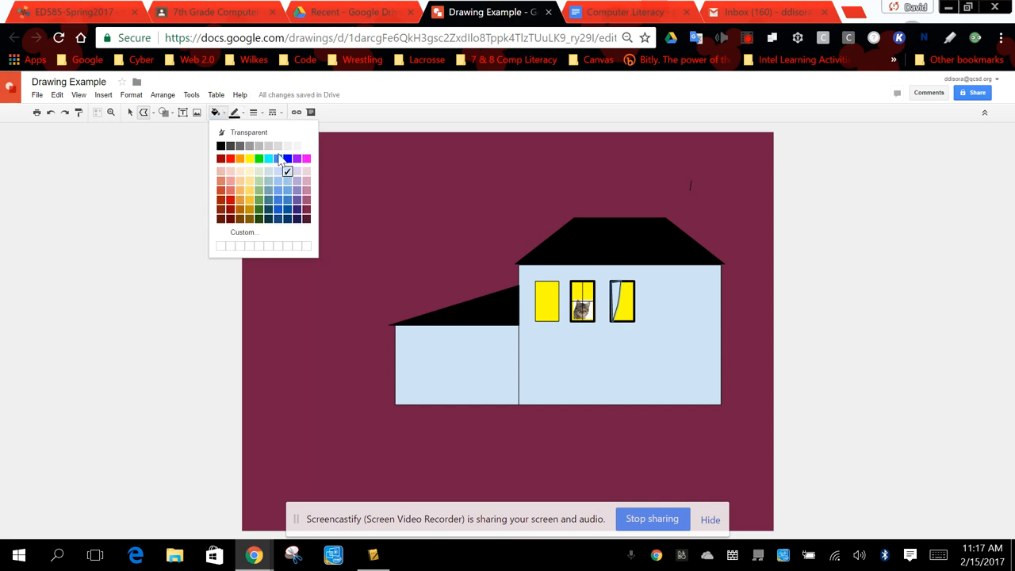
click(259, 158)
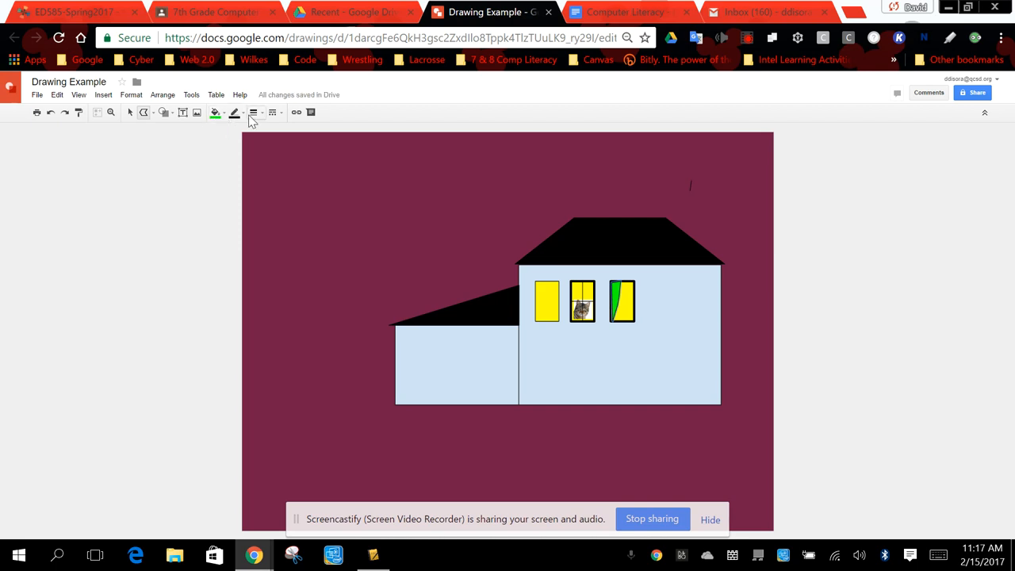
click(235, 112)
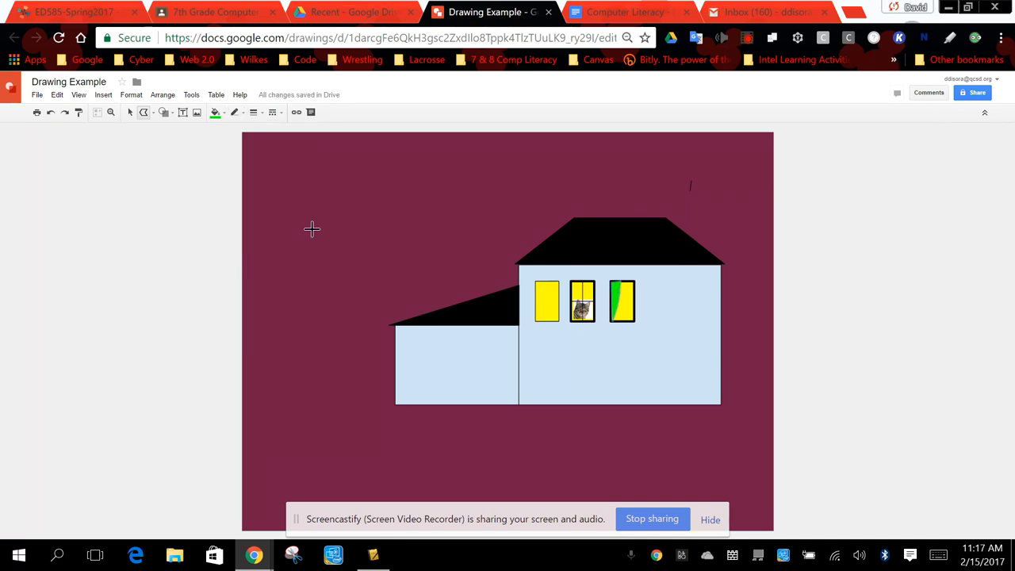
click(622, 302)
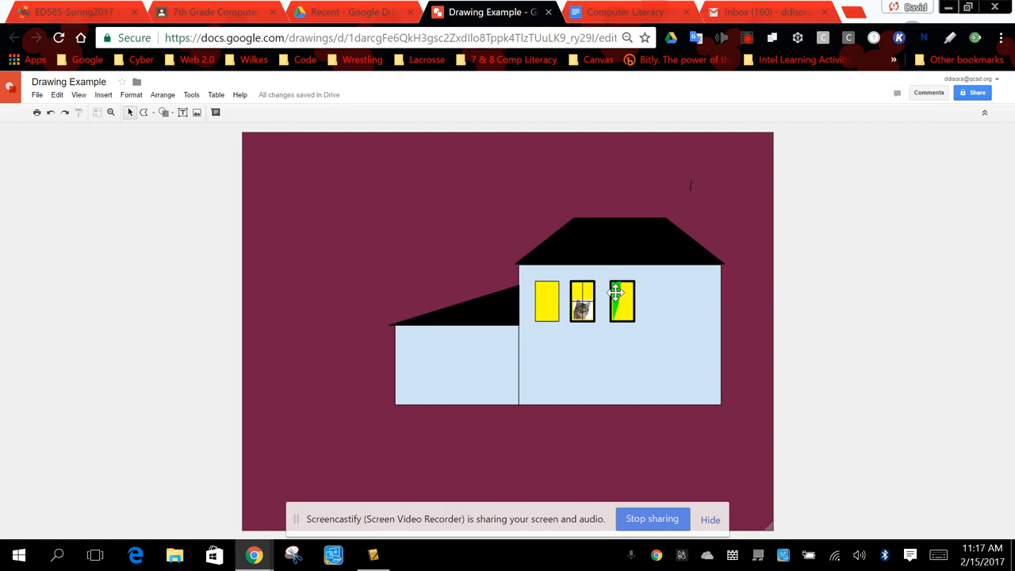
click(623, 301)
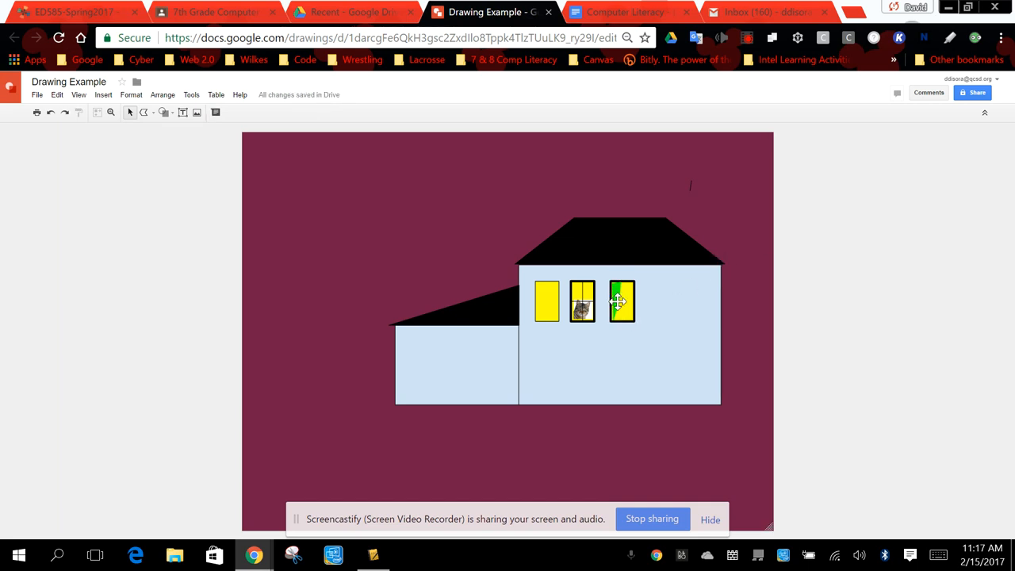
click(622, 301)
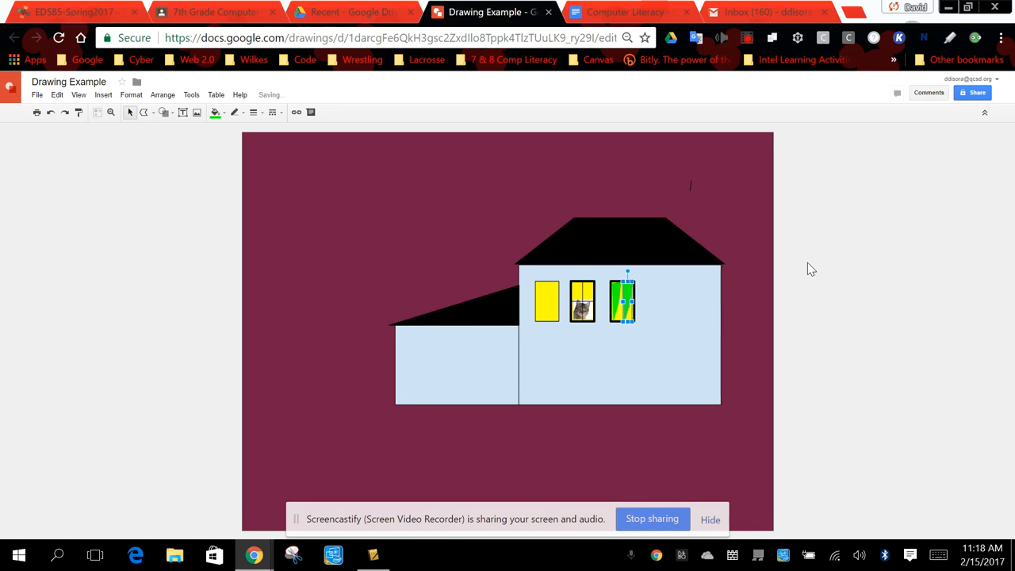
mouse_move(789, 294)
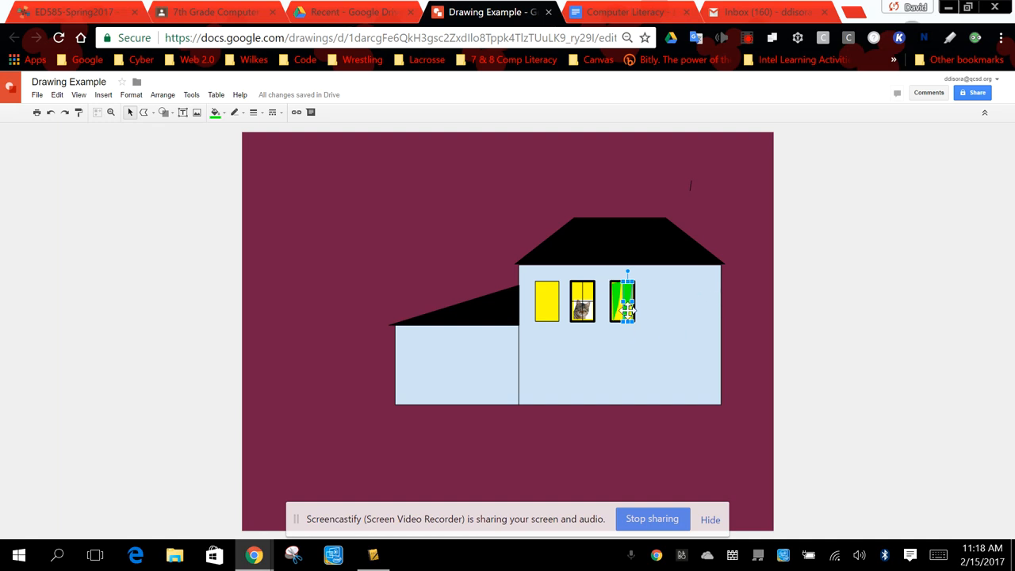
Flip the copied curtain horizontally to mirror it for the right side
click(163, 94)
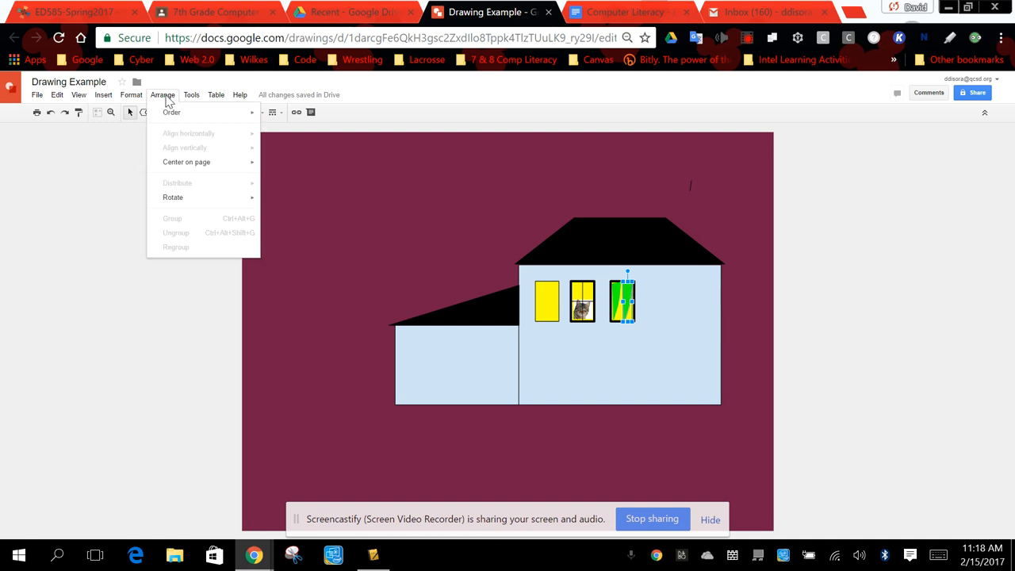
mouse_move(173, 197)
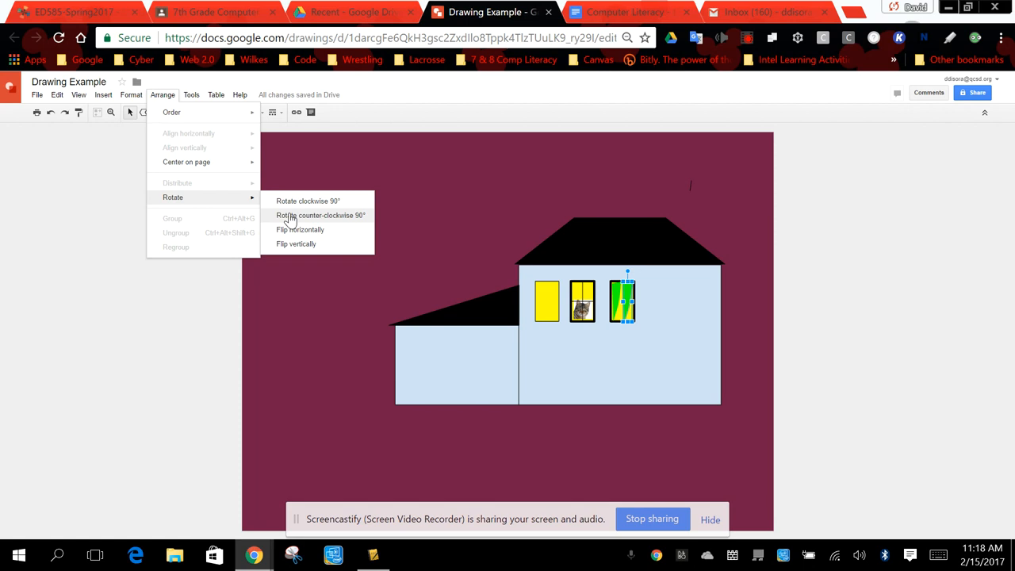
click(321, 215)
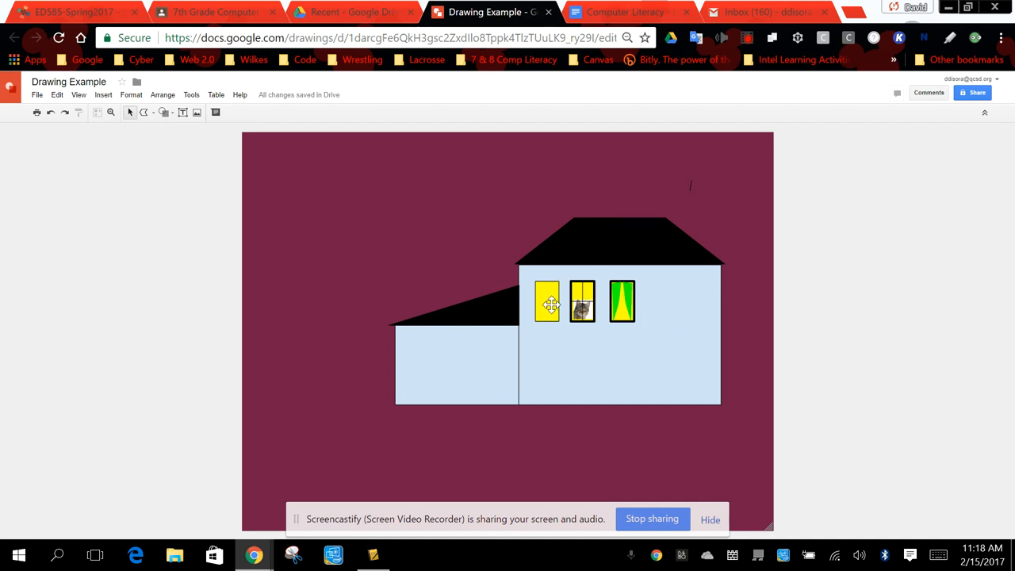
Paste a copy of the yellow window pane over the third window, then bring up its fill colours
click(547, 302)
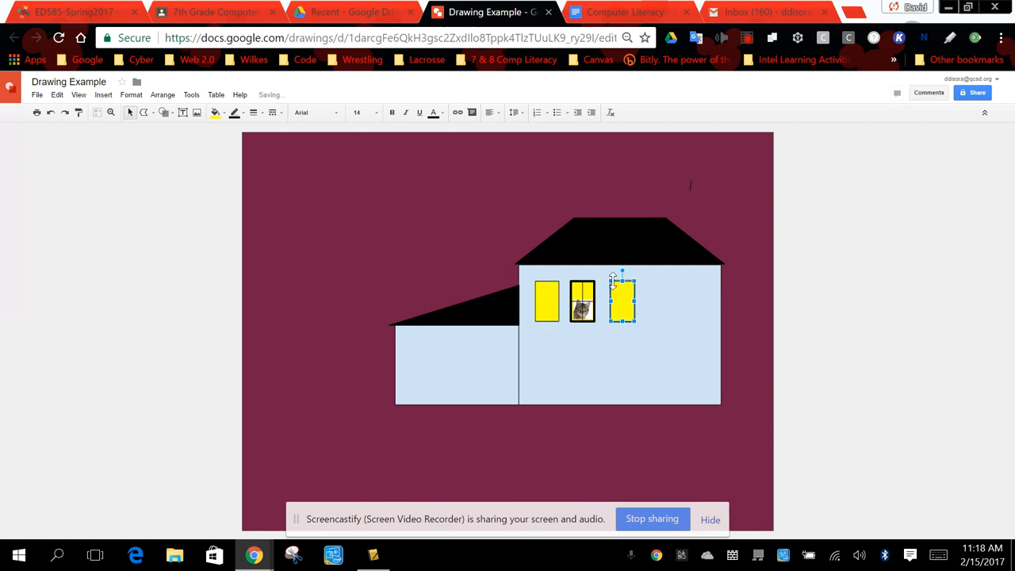
click(235, 111)
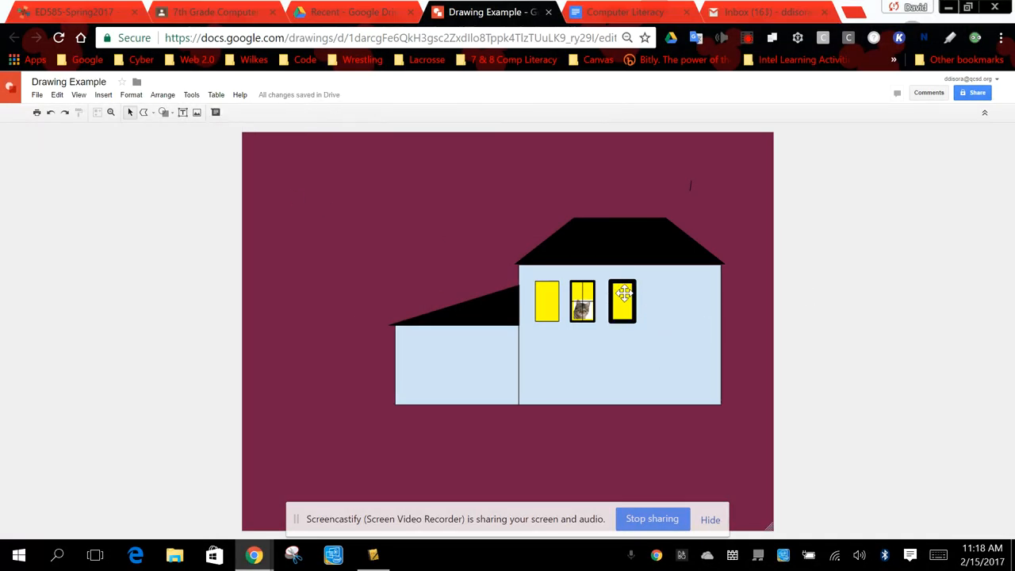
click(622, 300)
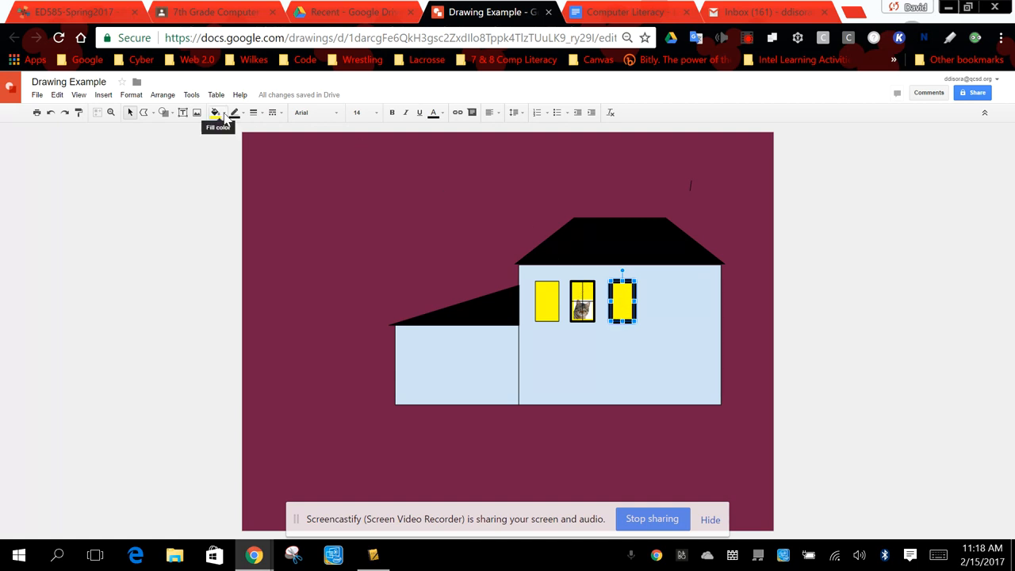
click(215, 112)
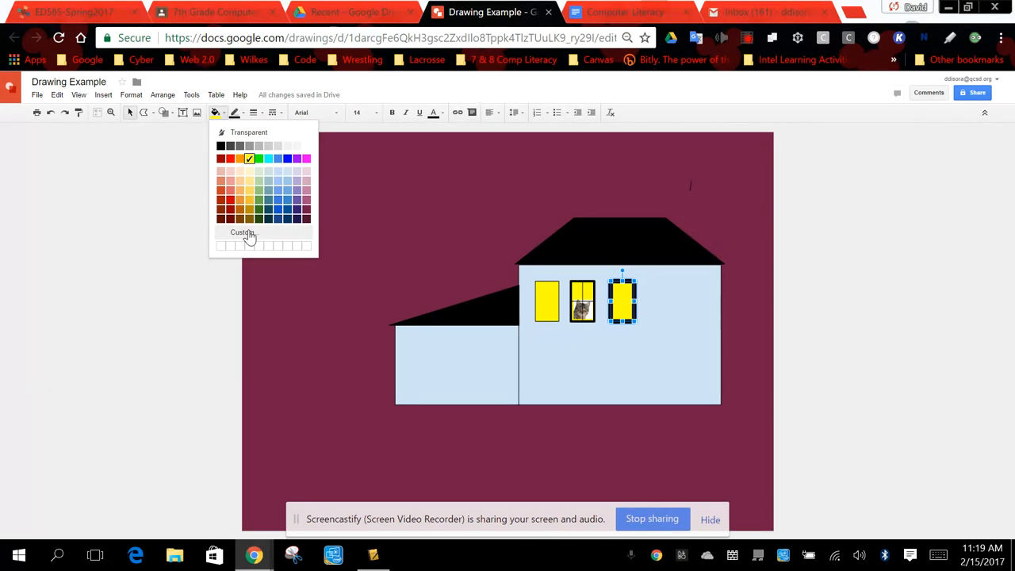
Give the third window's yellow pane a custom fill at about half transparency
click(243, 232)
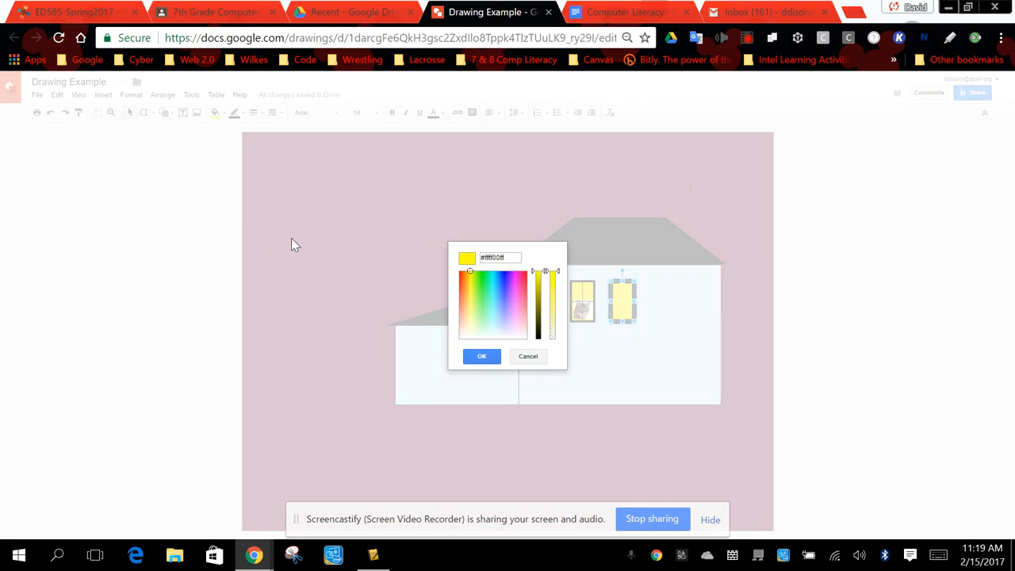
mouse_move(545, 280)
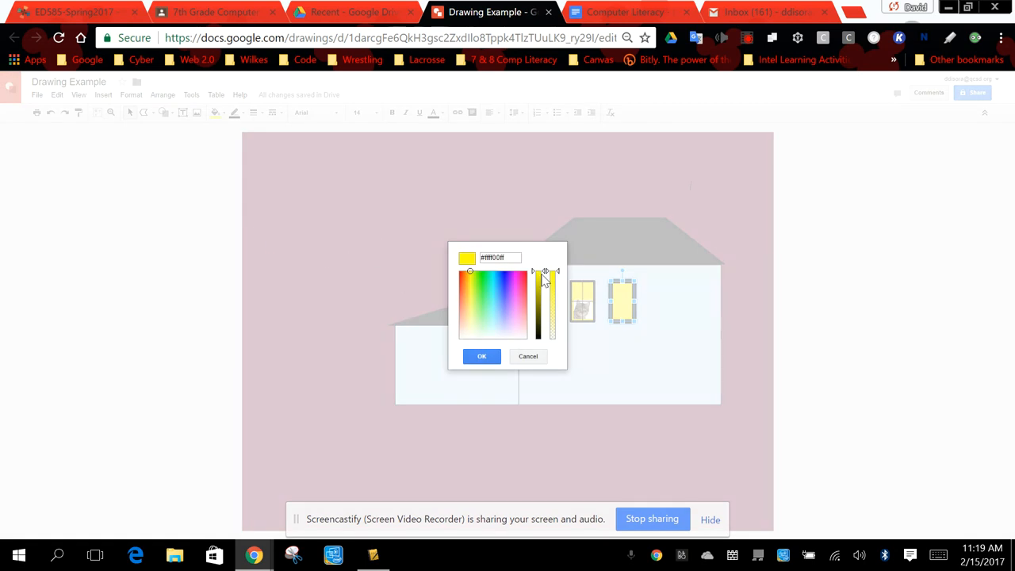
mouse_move(560, 276)
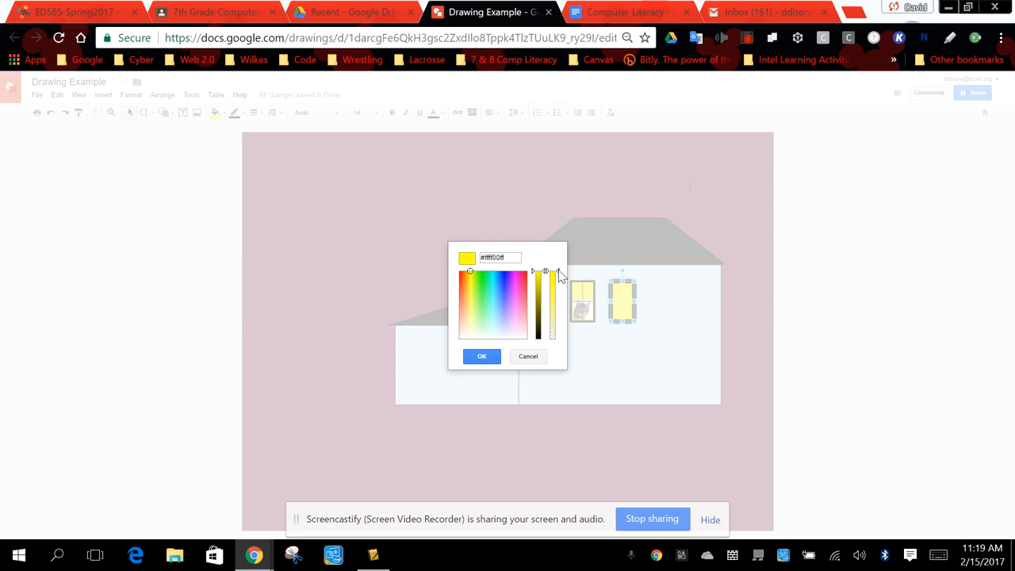
drag(551, 272, 552, 295)
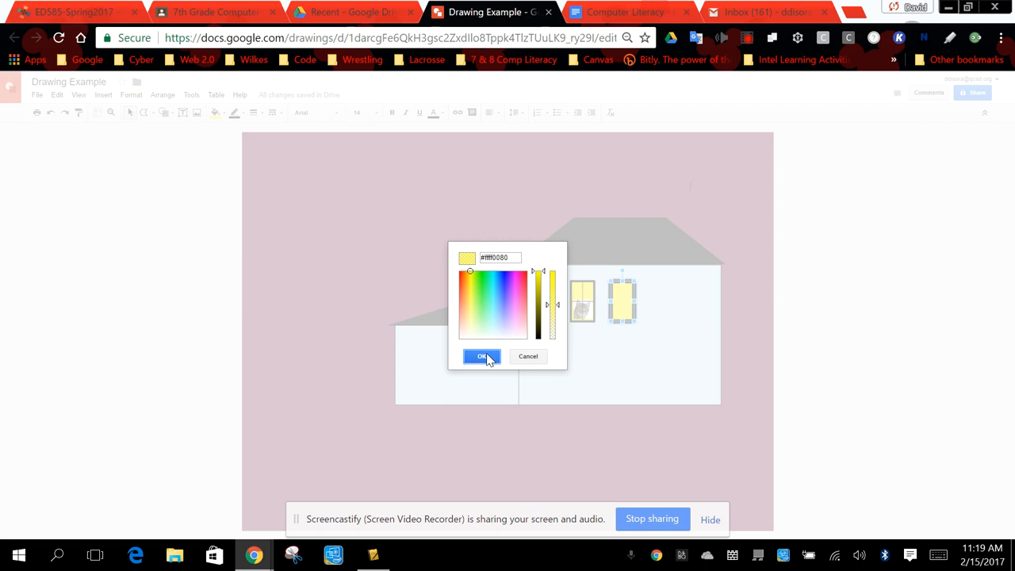
click(482, 356)
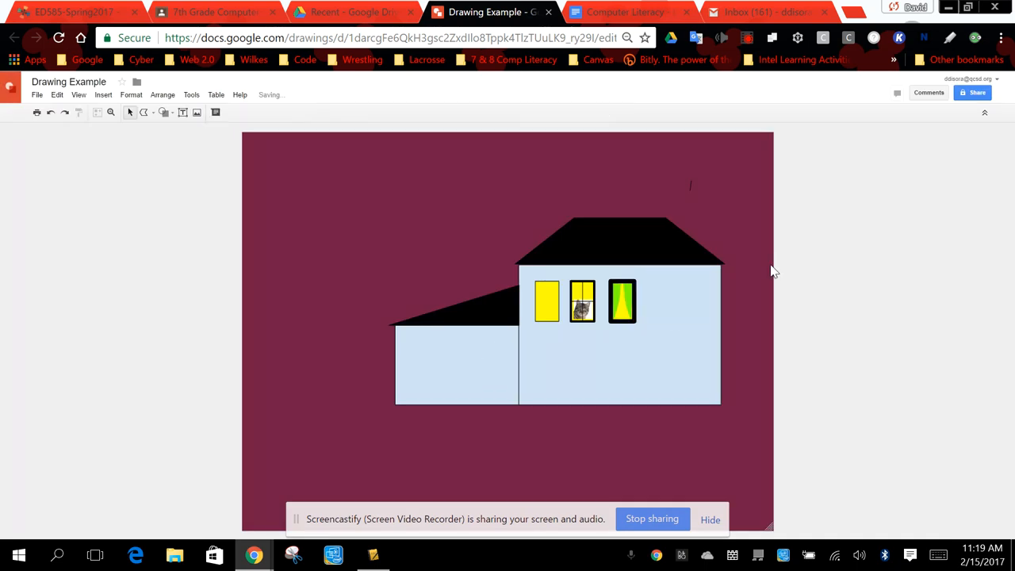
Place a copy of the translucent yellow pane over the cat window, offset slightly right
click(622, 300)
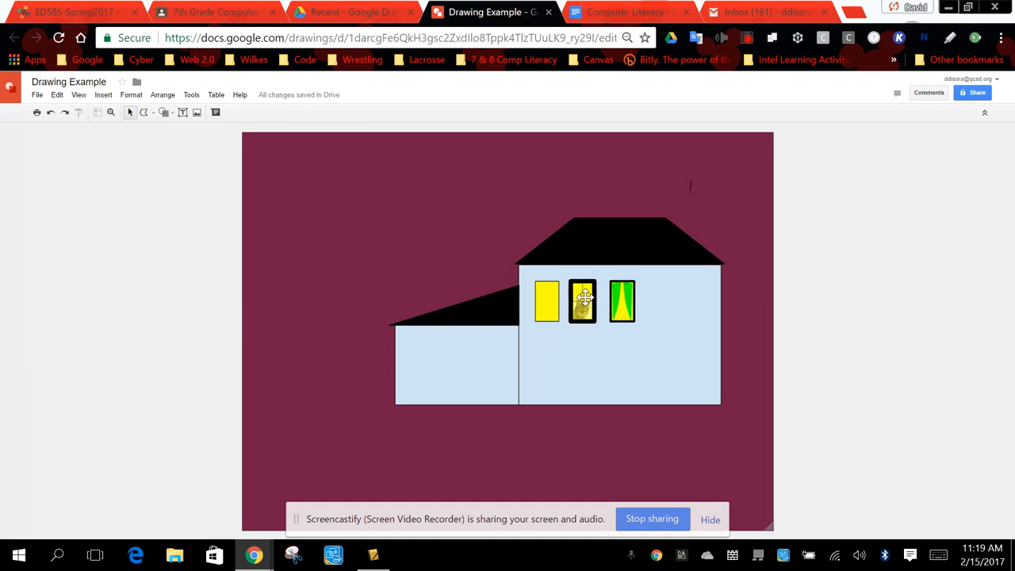
click(582, 300)
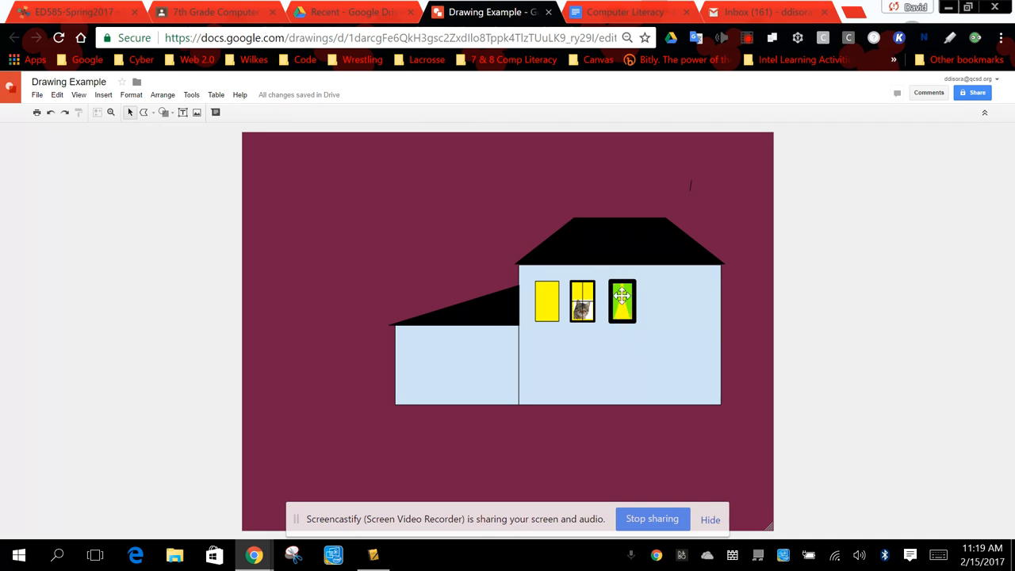
click(622, 300)
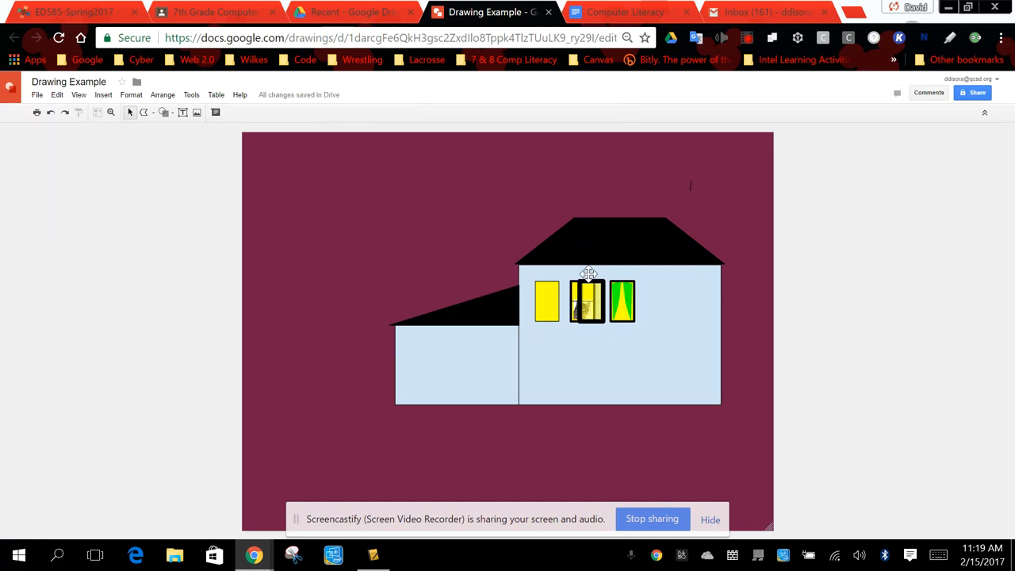
mouse_move(645, 273)
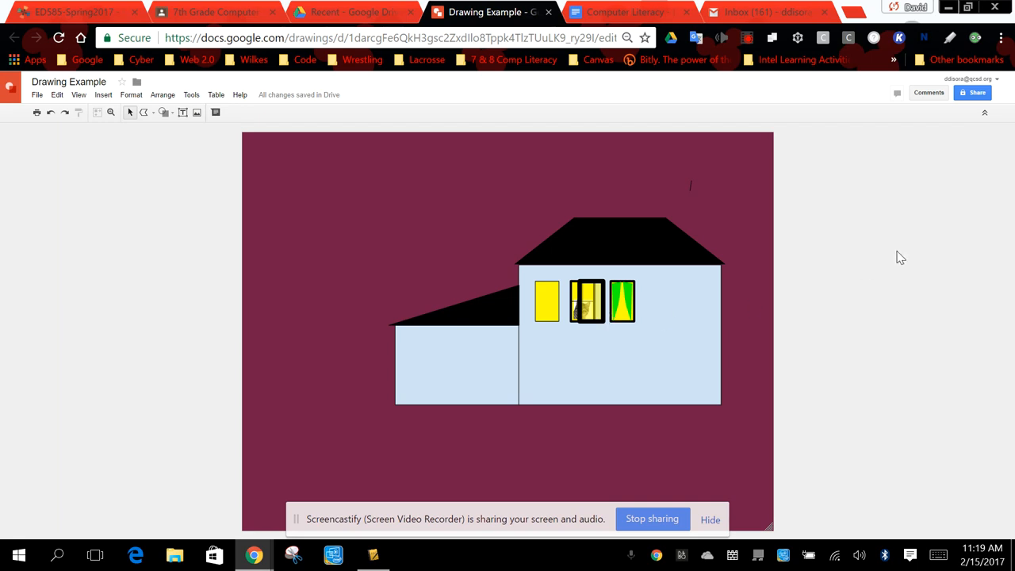
mouse_move(767, 284)
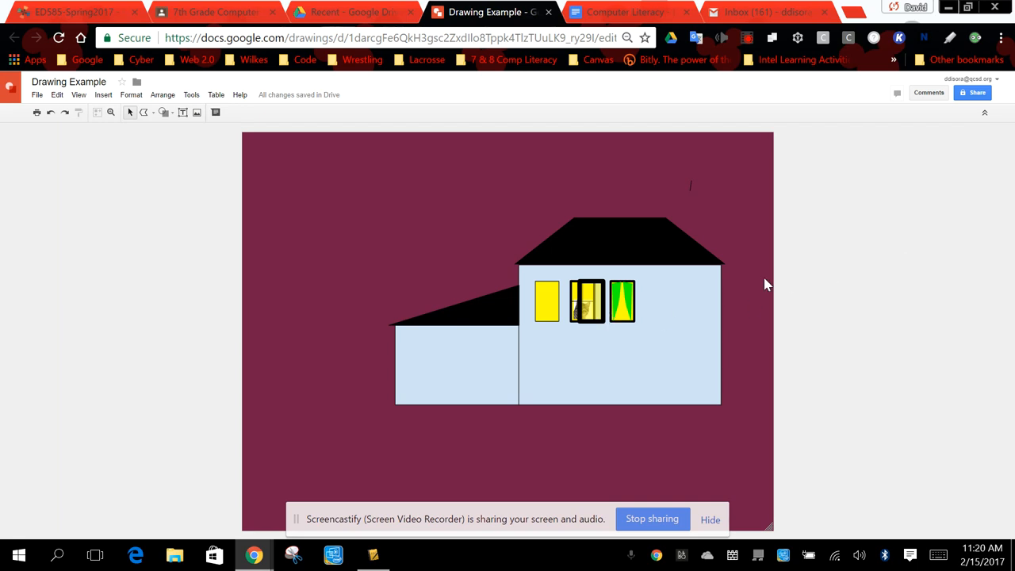
mouse_move(300, 145)
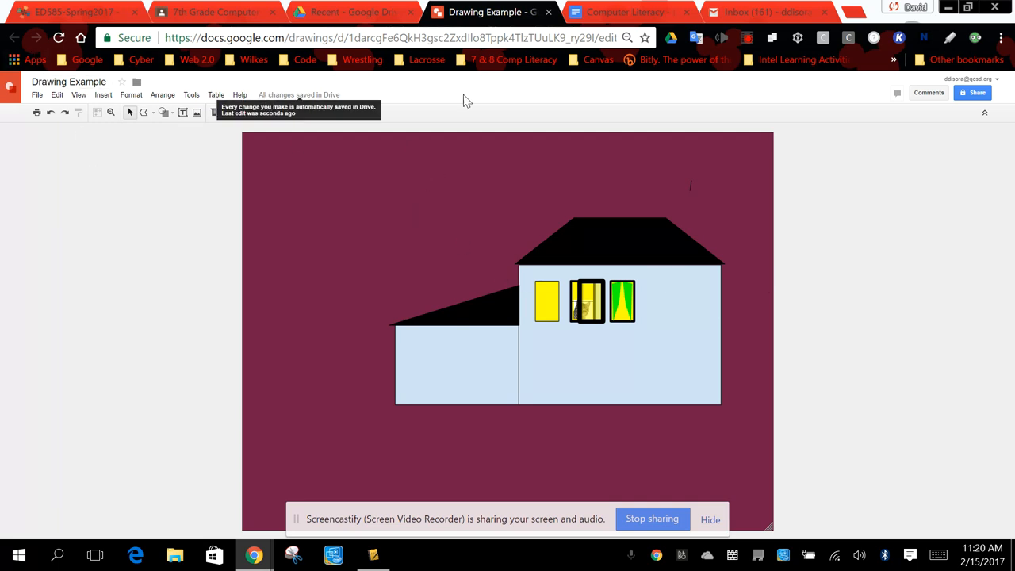
mouse_move(695, 224)
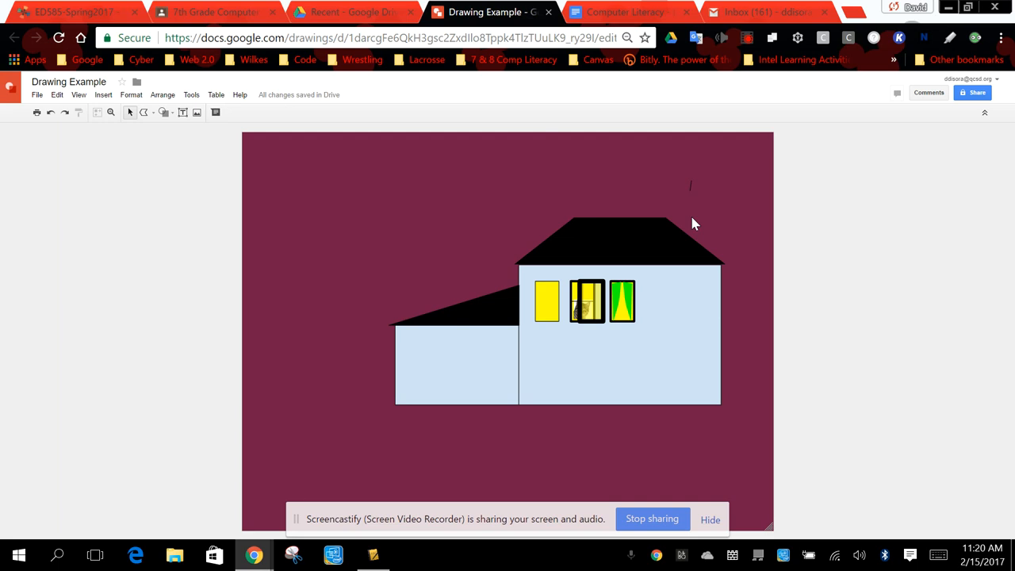
mouse_move(712, 243)
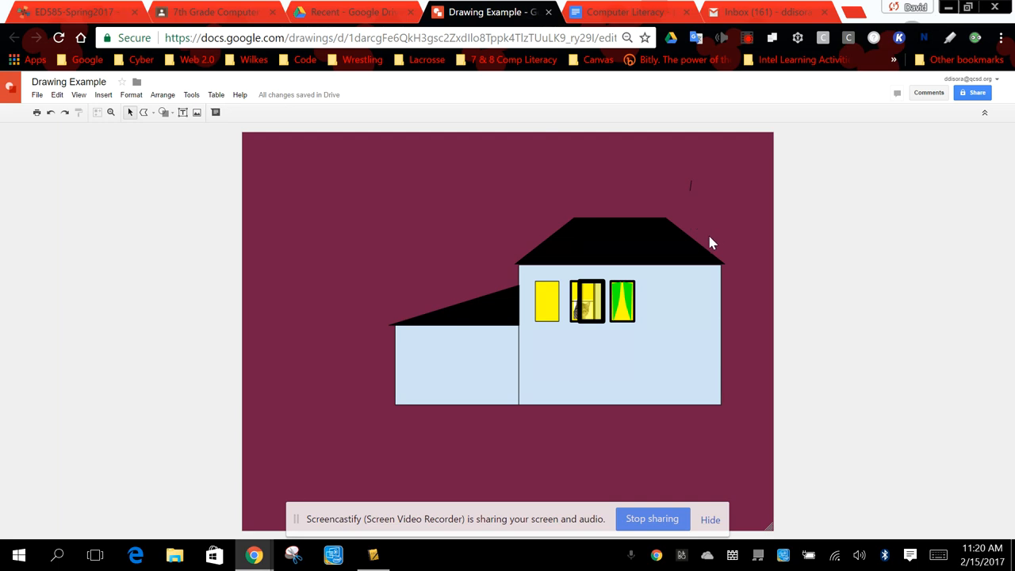
mouse_move(712, 238)
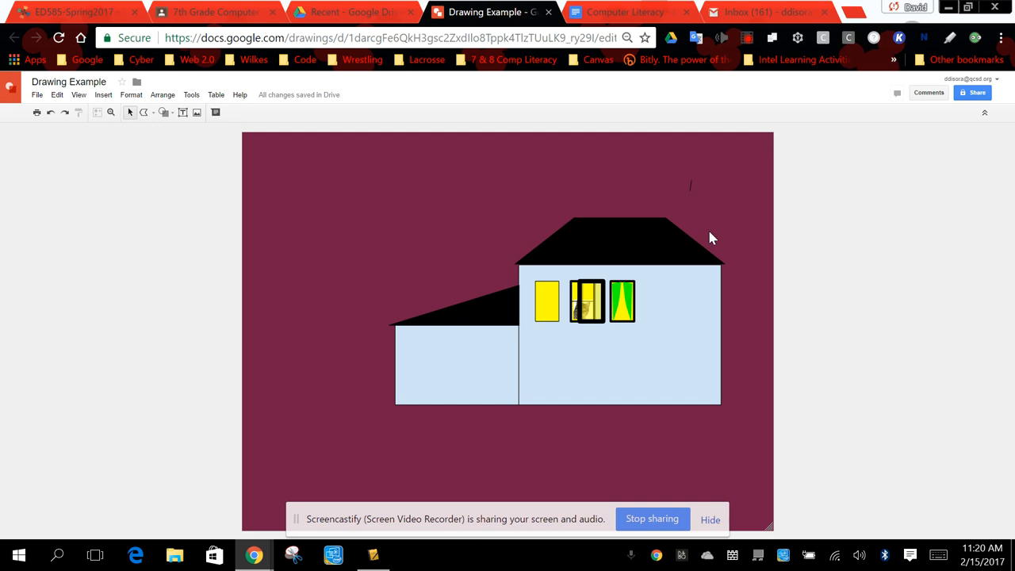